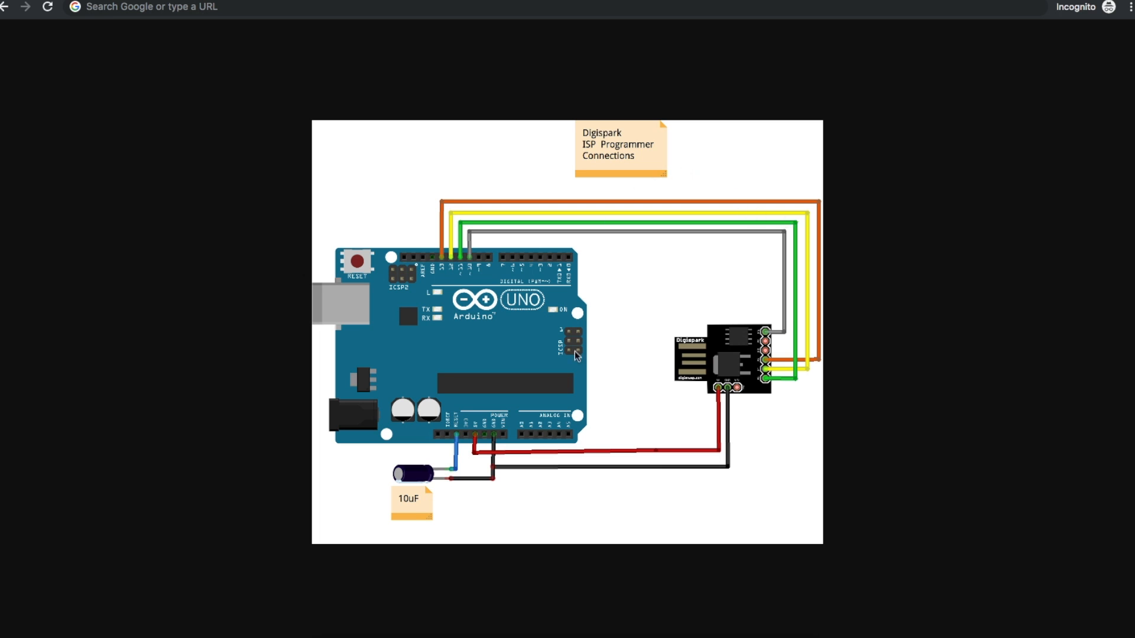
mouse_move(664, 153)
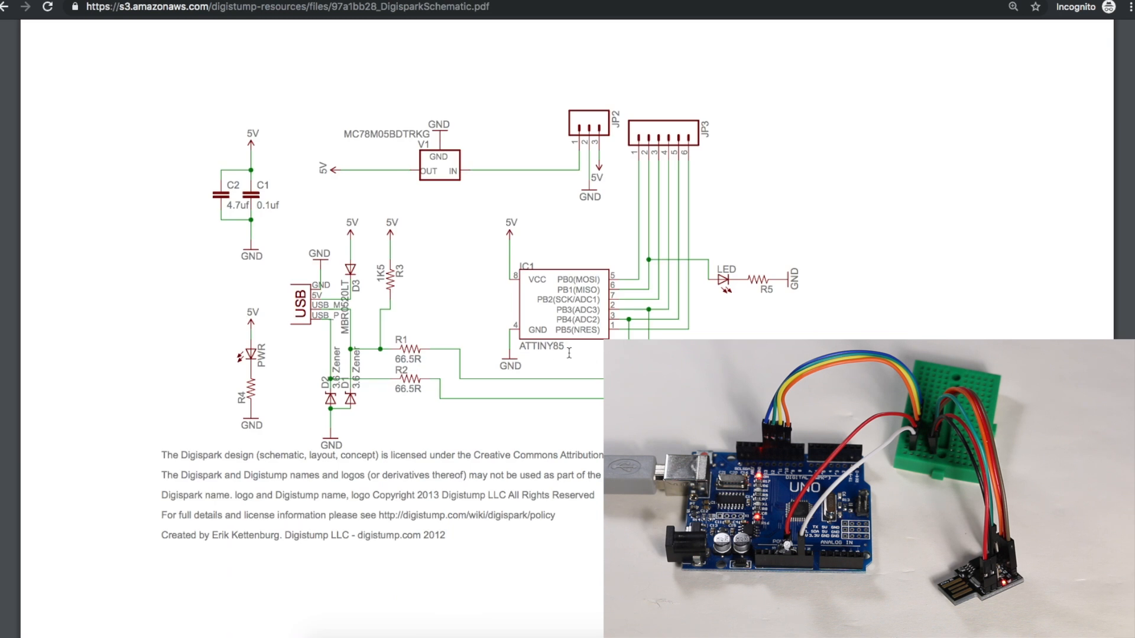
mouse_move(531, 279)
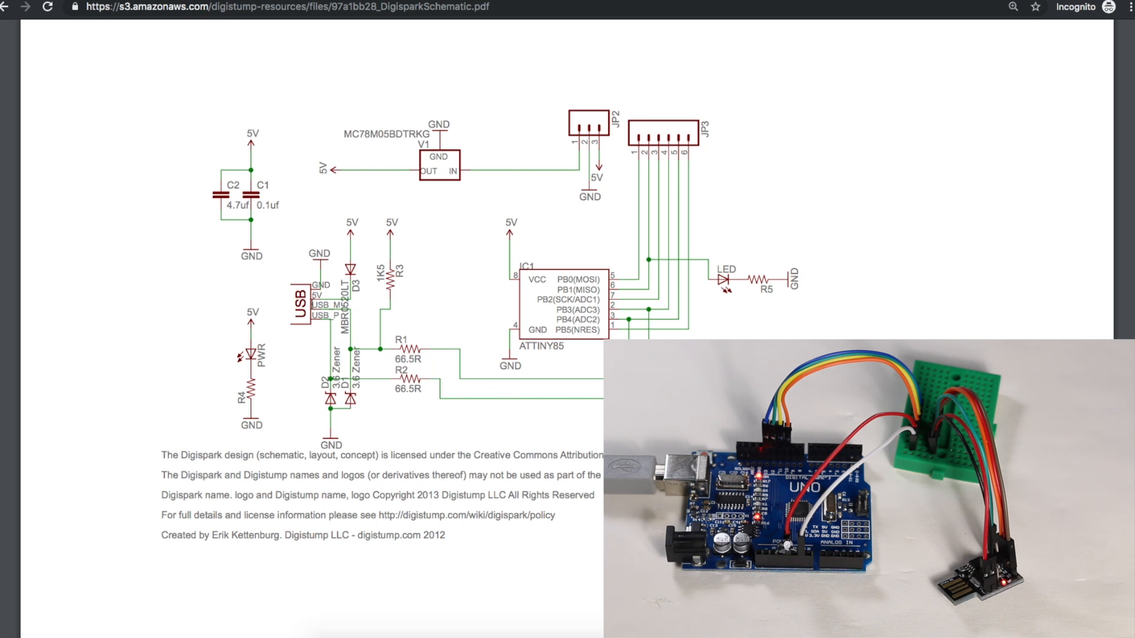
mouse_move(447, 324)
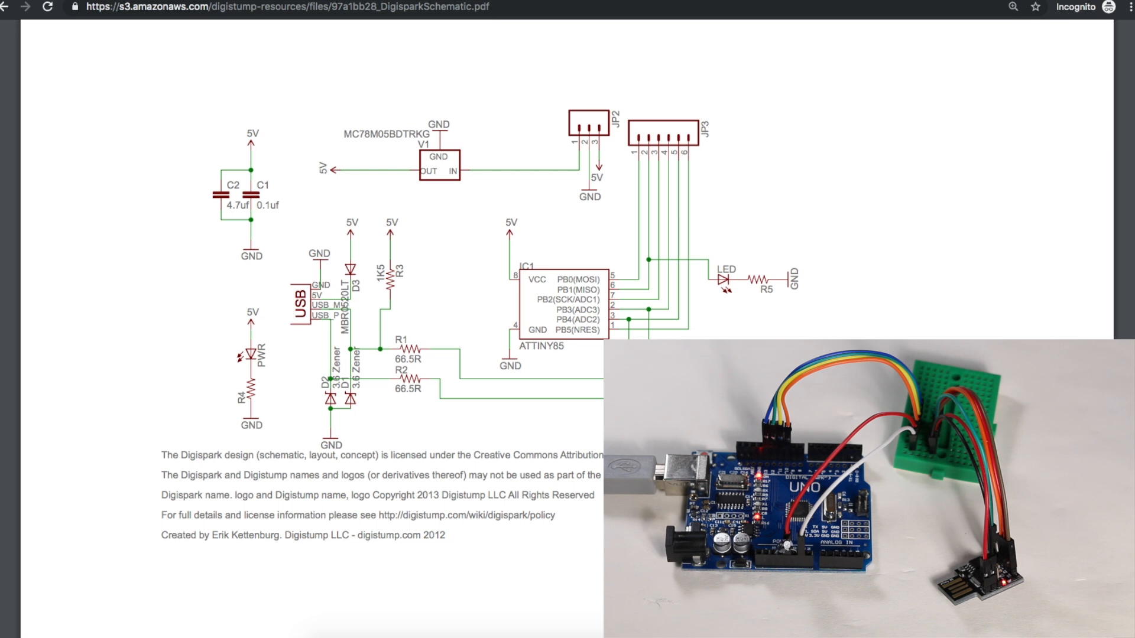
mouse_move(640, 249)
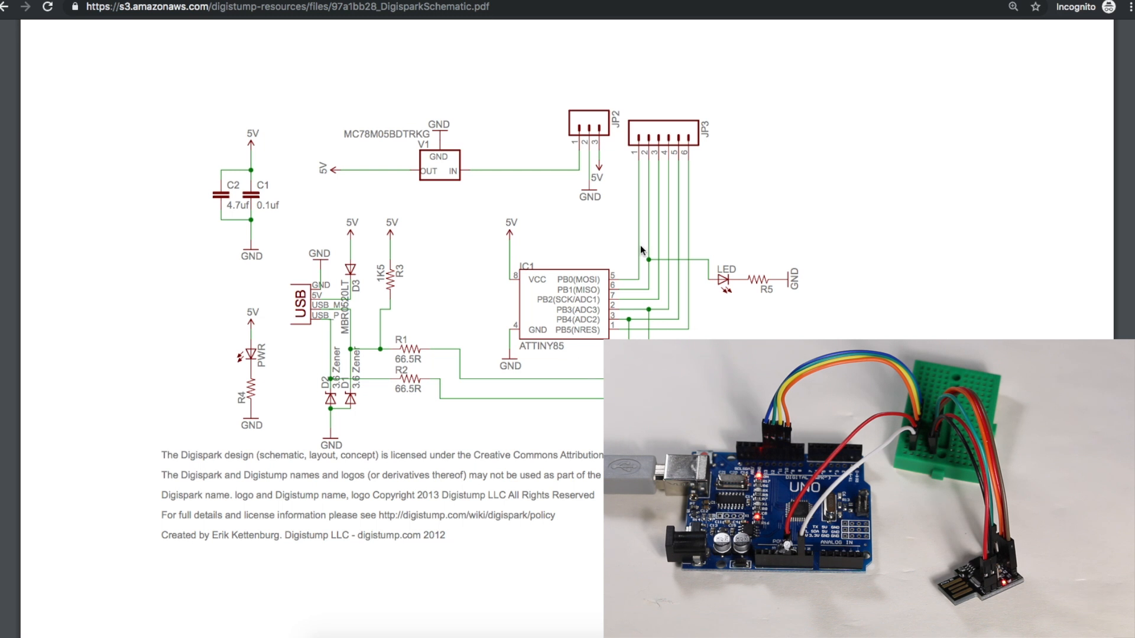
mouse_move(547, 292)
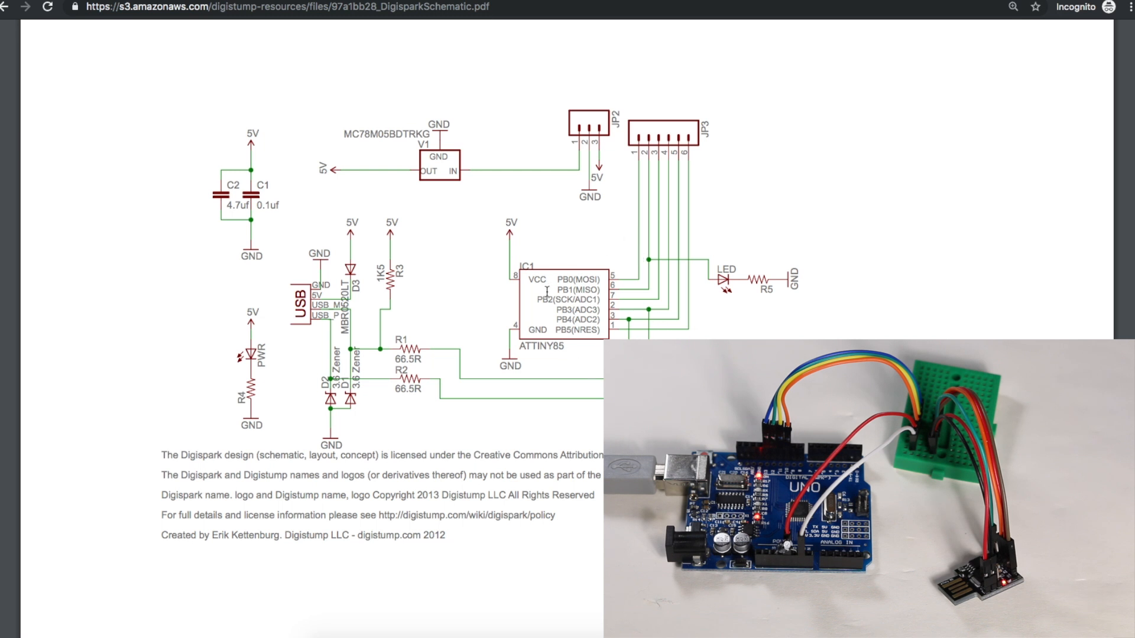
mouse_move(700, 331)
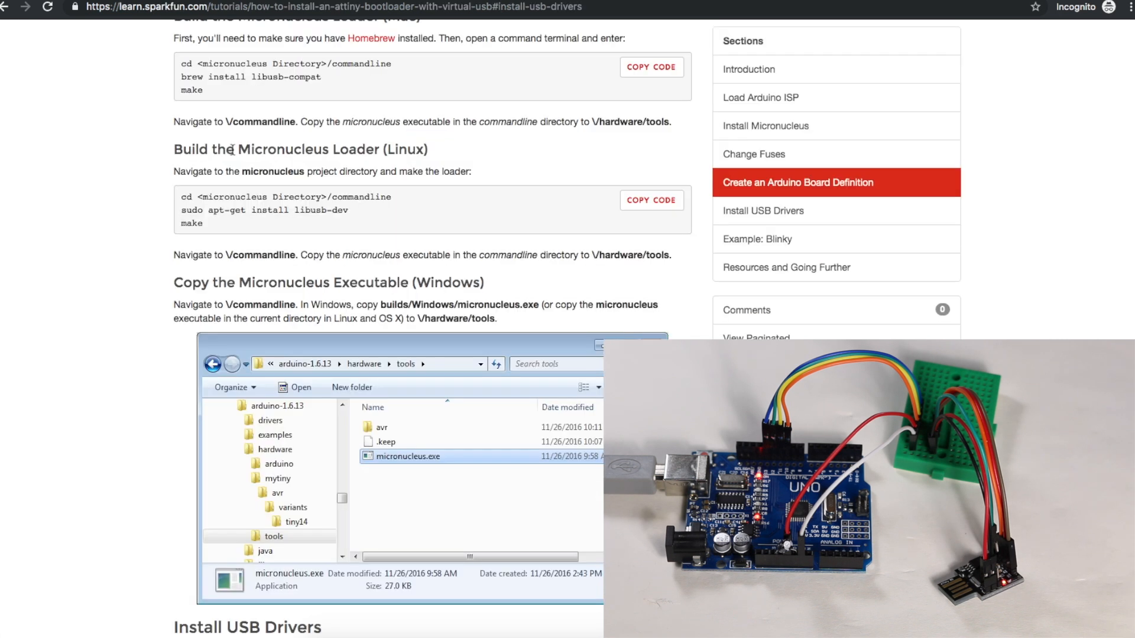
Step: Highlight the Micronucleus loader heading and read down to the Install USB Drivers section
double_click(289, 149)
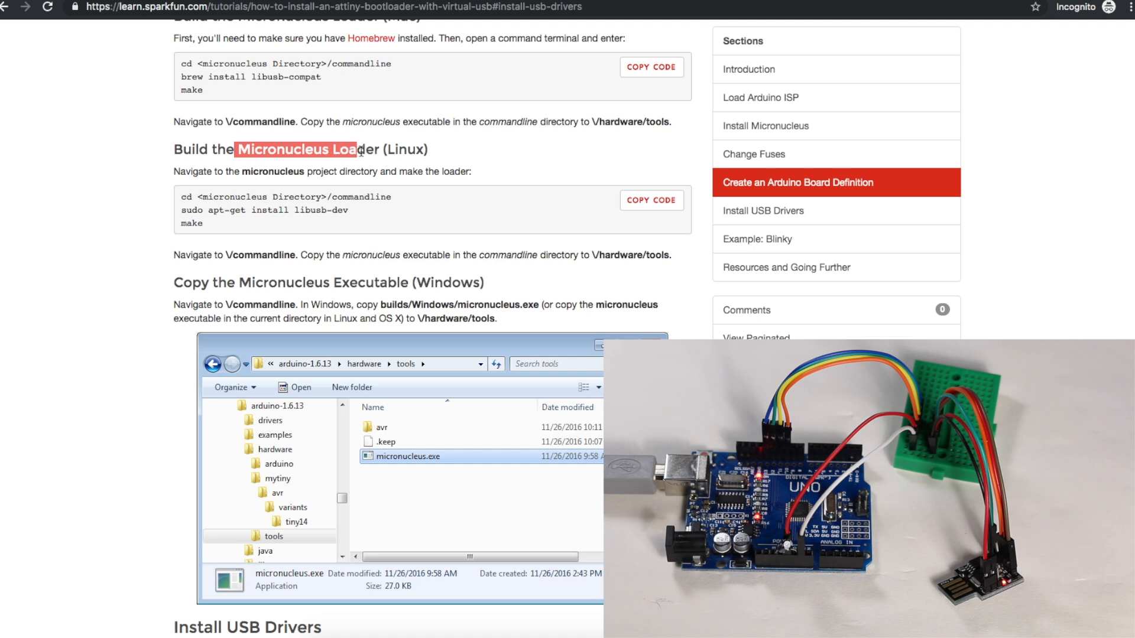
scroll(down, 3)
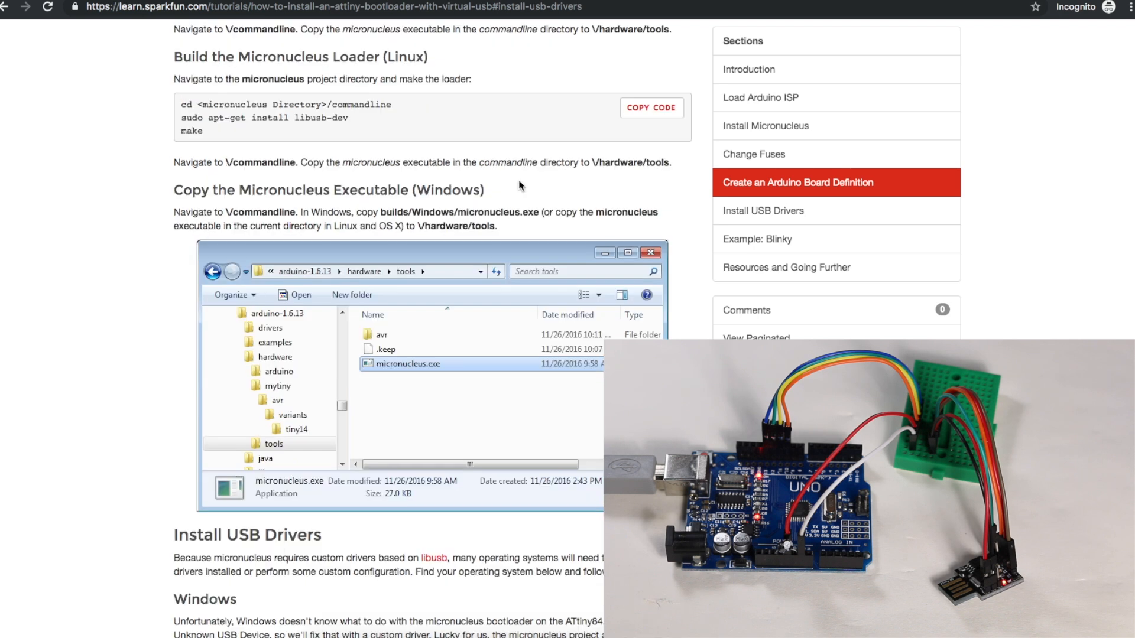
scroll(down, 3)
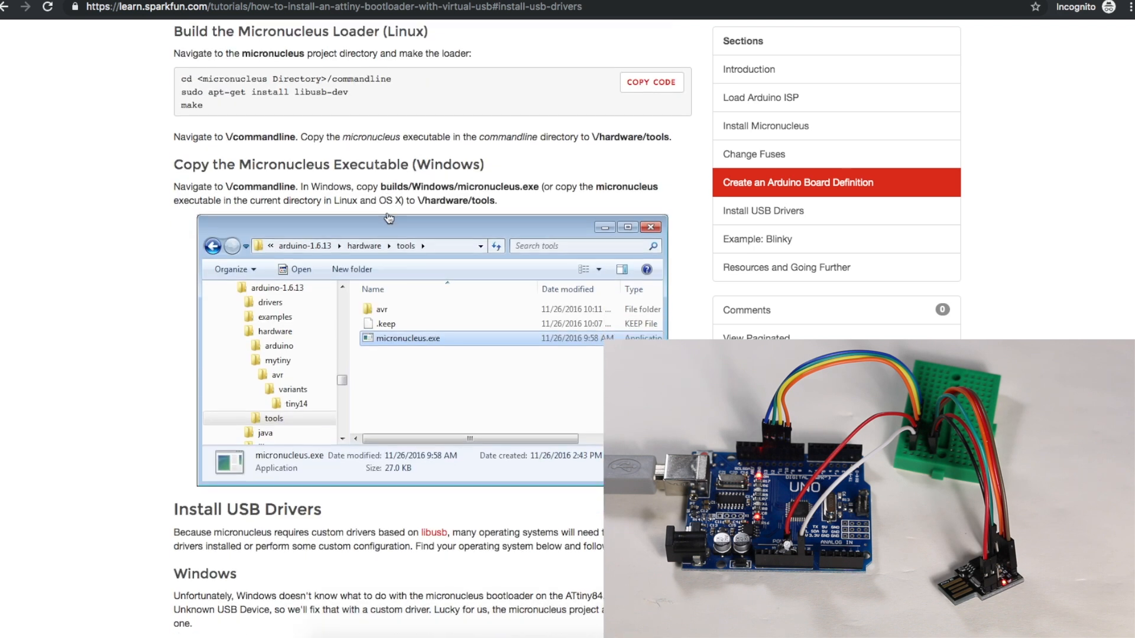
scroll(down, 3)
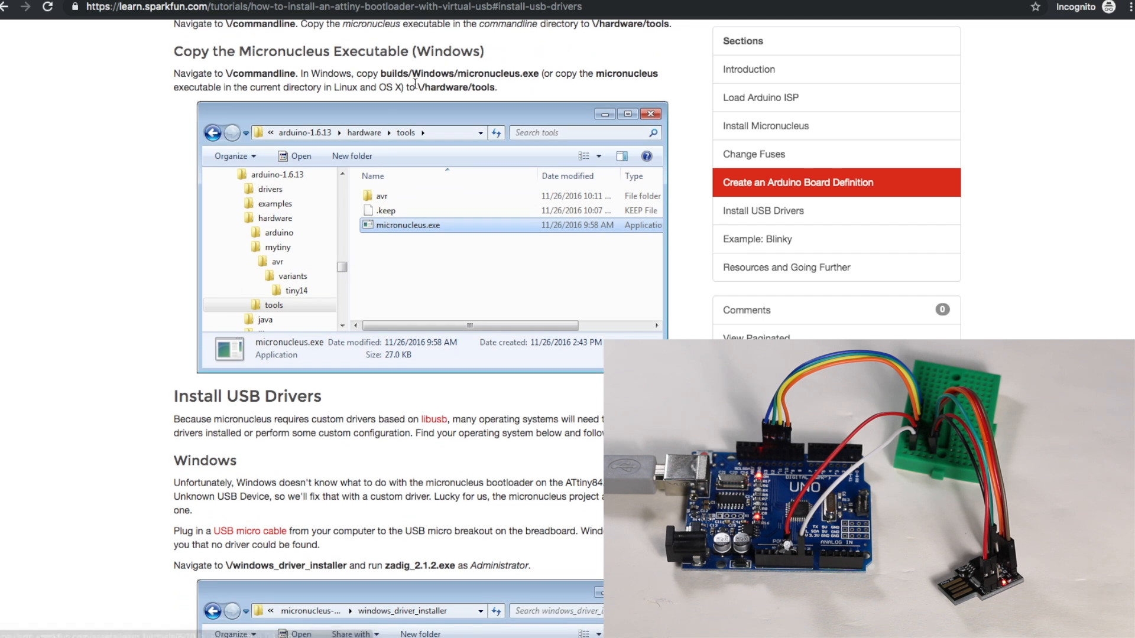
scroll(down, 3)
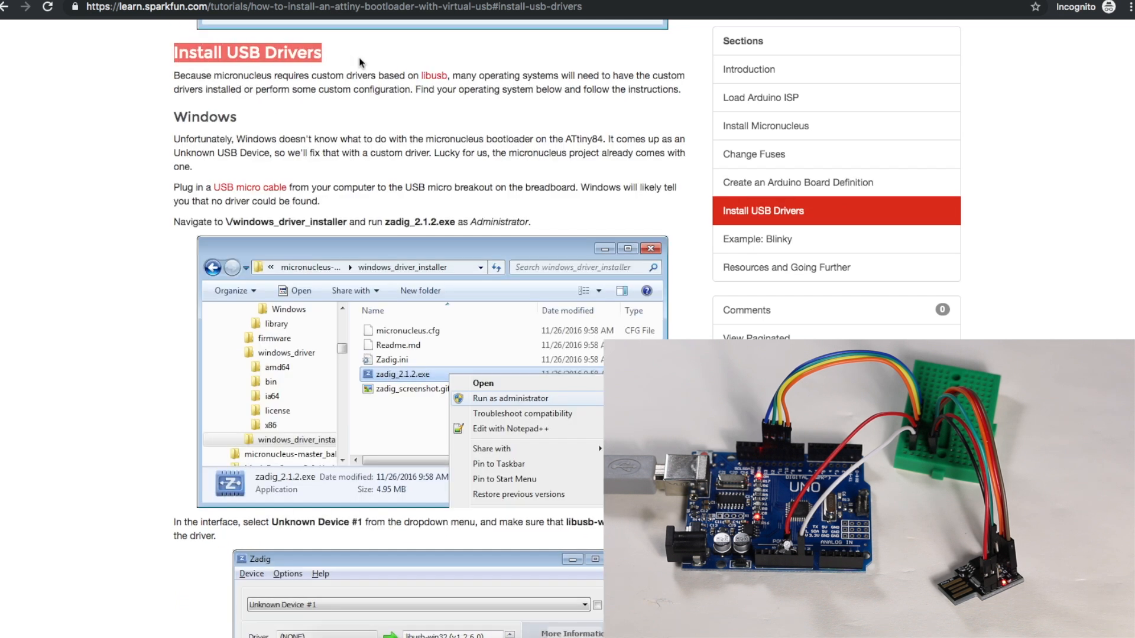
scroll(down, 3)
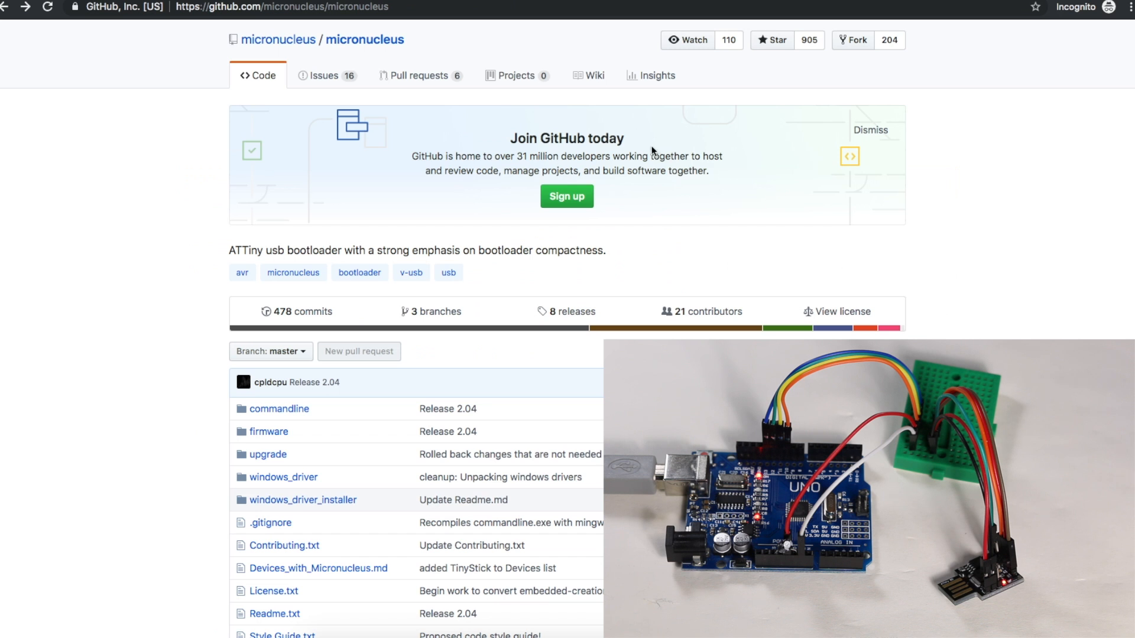
mouse_move(366, 40)
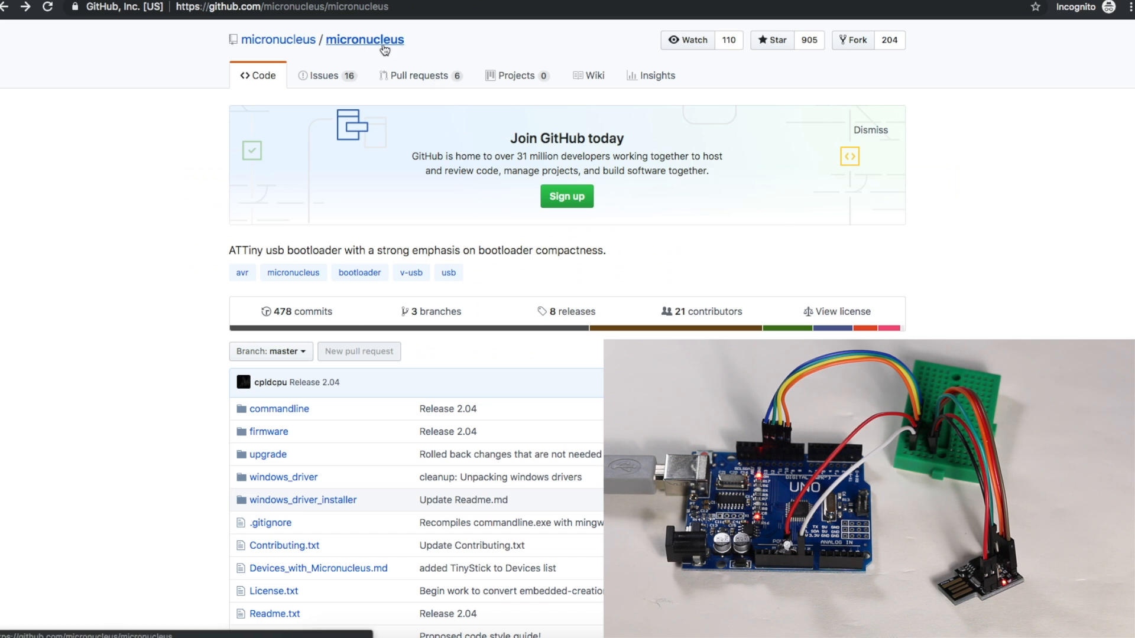
mouse_move(268, 431)
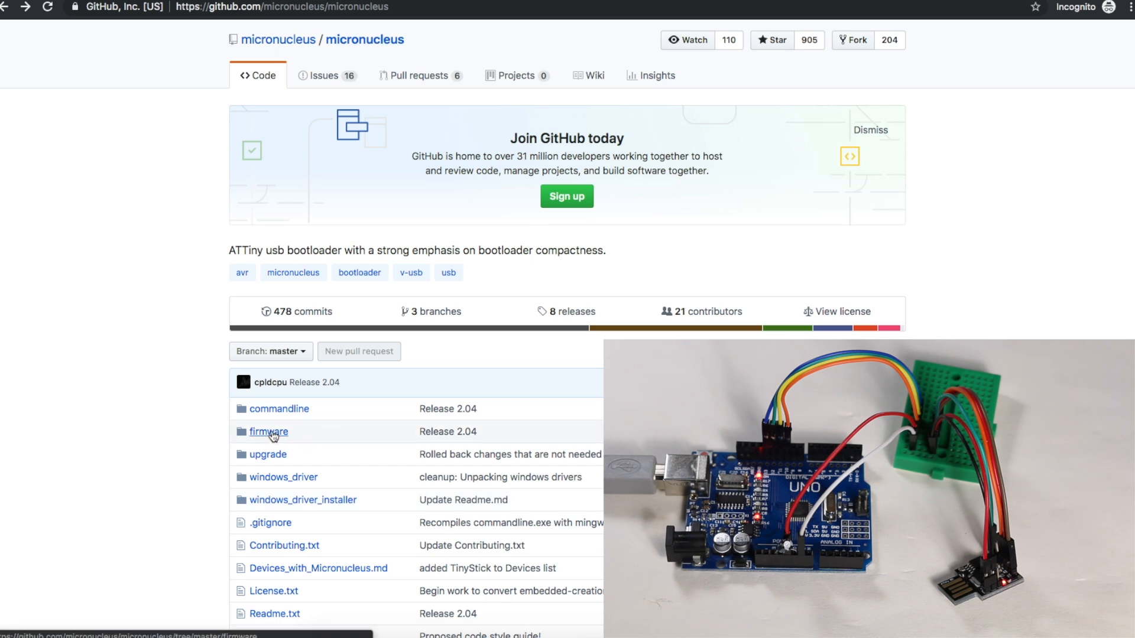
Step: Browse the micronucleus firmware folder and its releases subfolder, twice
click(268, 432)
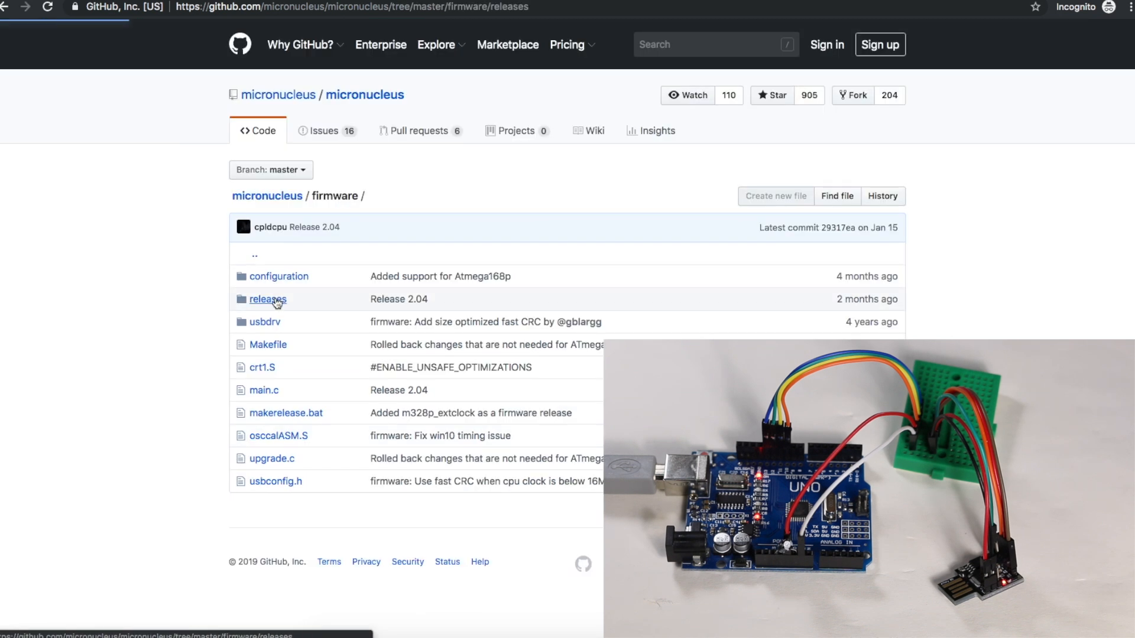
click(269, 299)
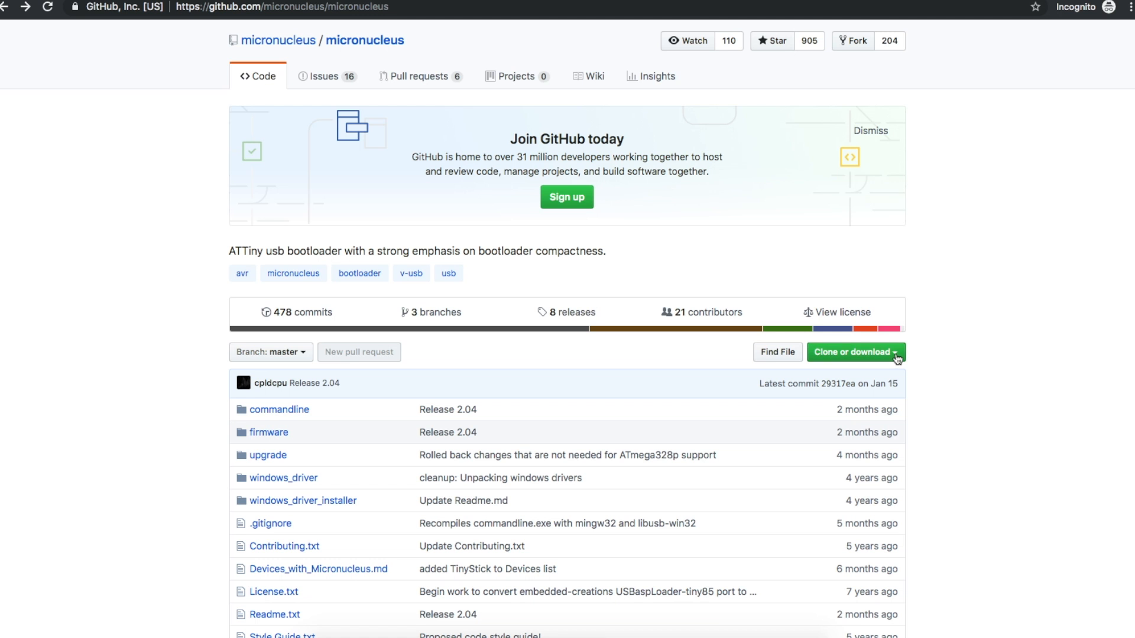
mouse_move(297, 433)
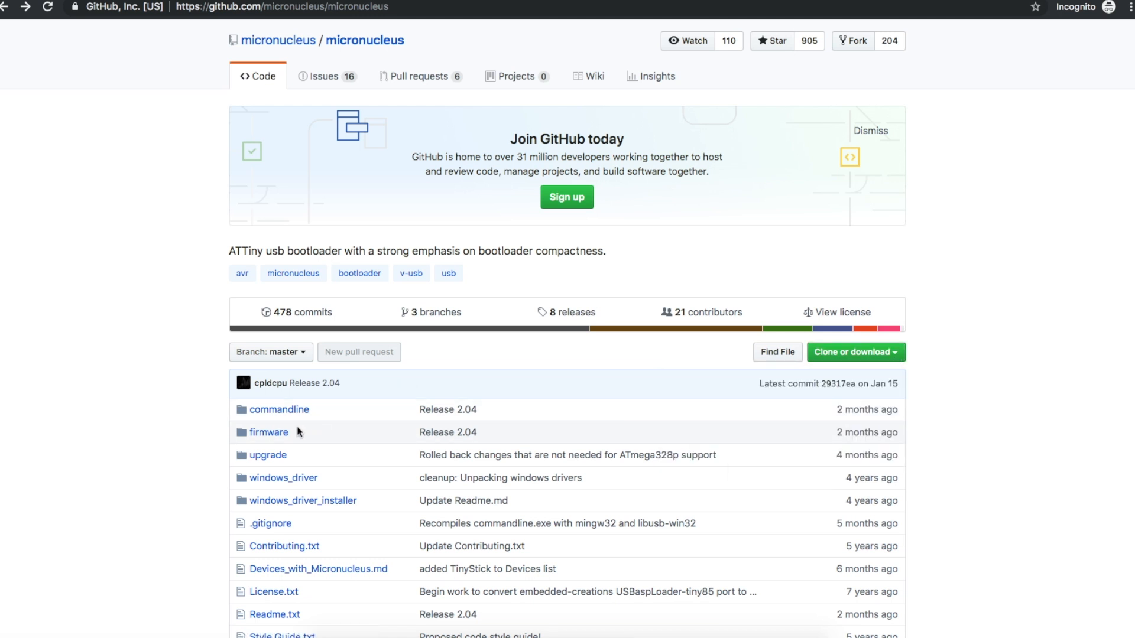
click(269, 432)
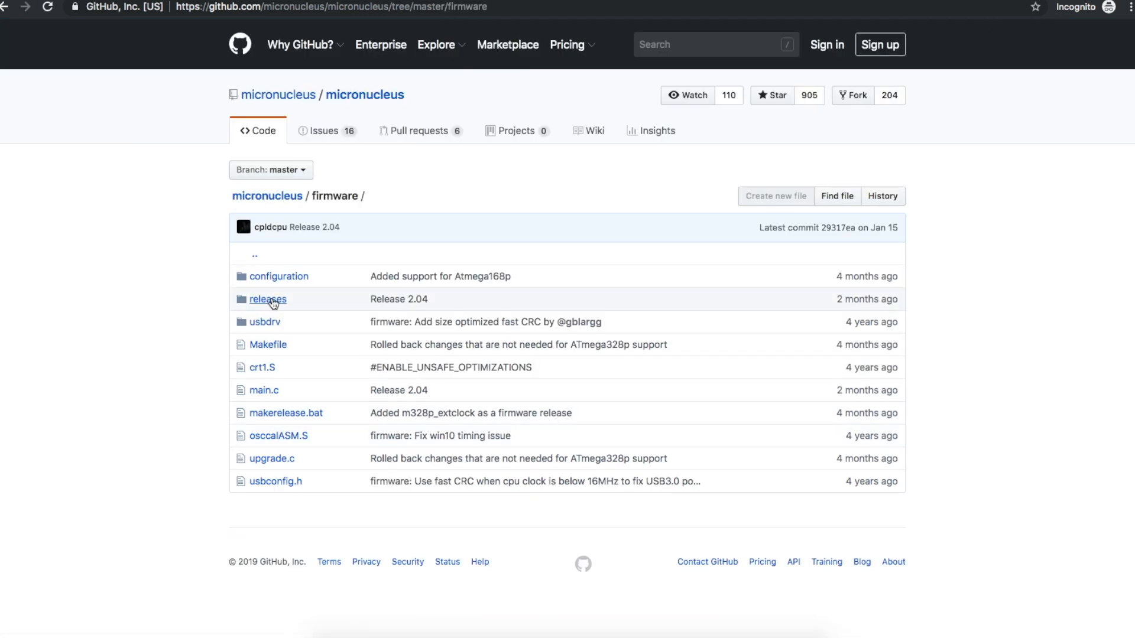
click(267, 299)
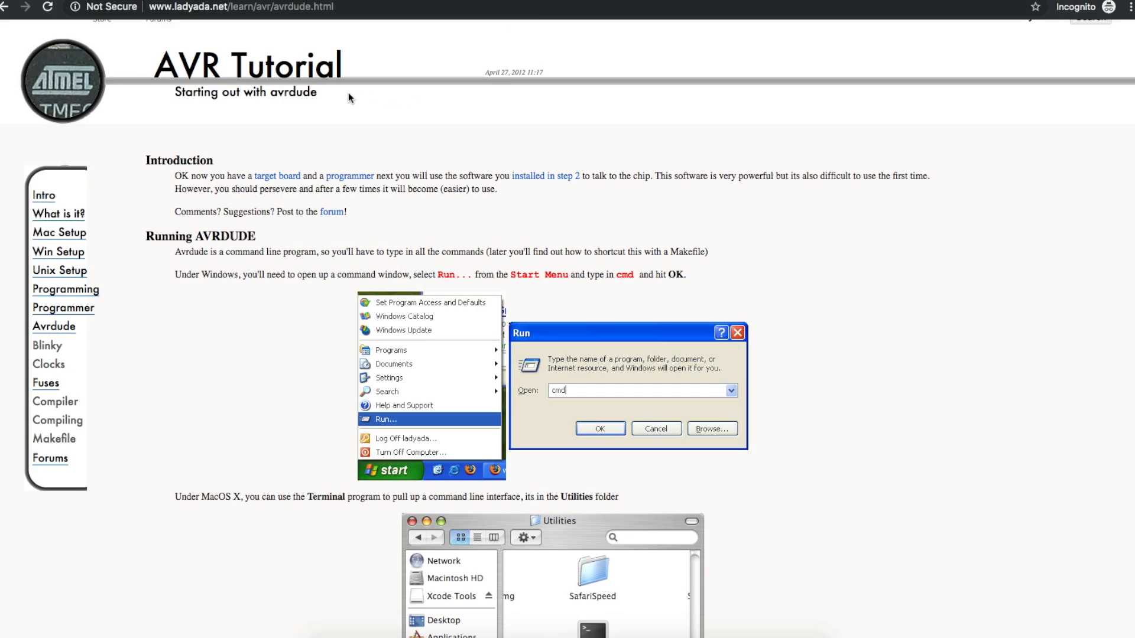
mouse_move(514, 291)
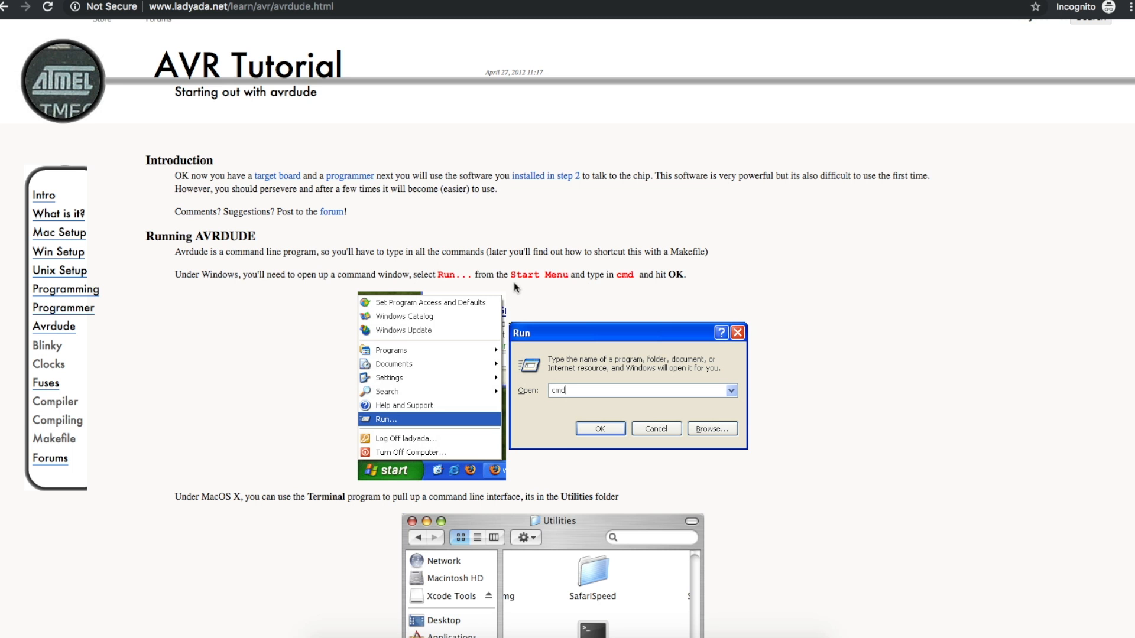
mouse_move(244, 48)
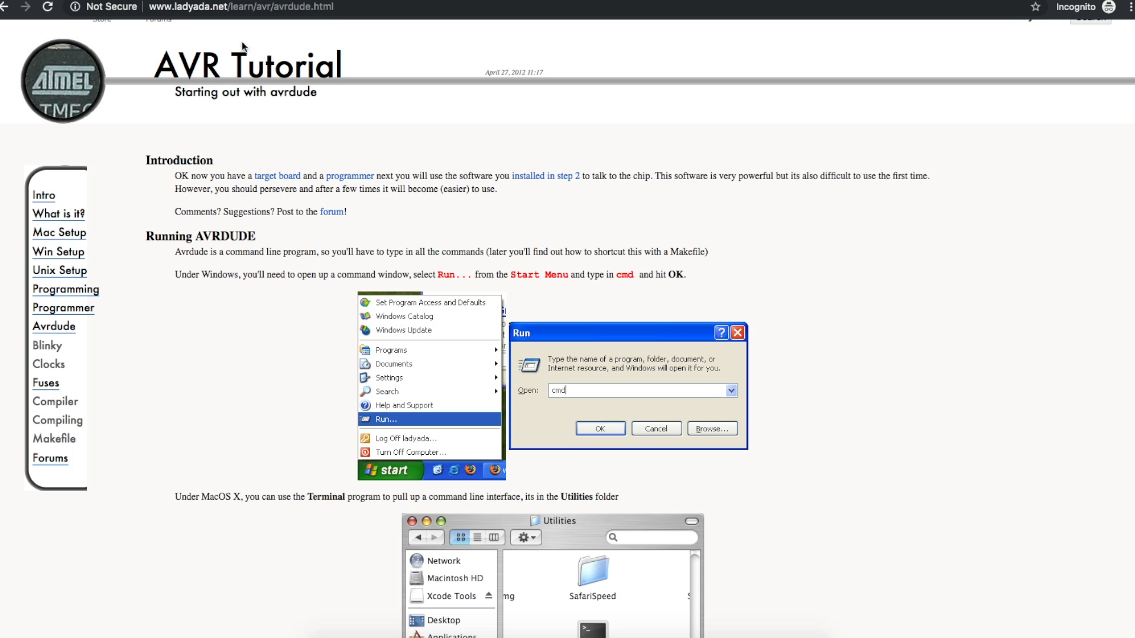
mouse_move(493, 369)
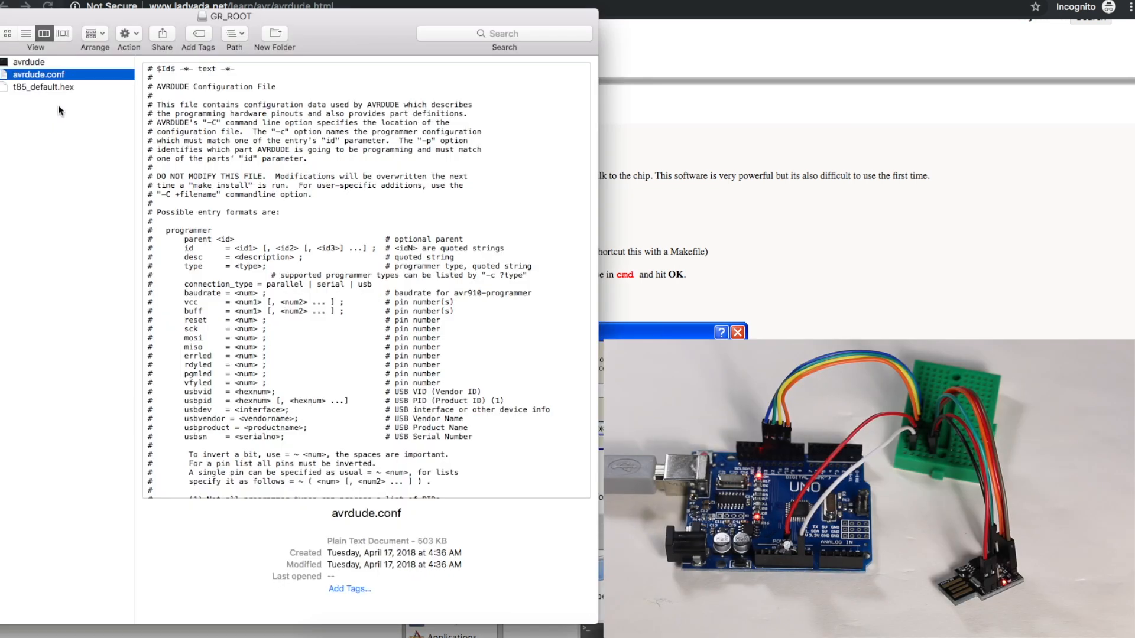
mouse_move(68, 91)
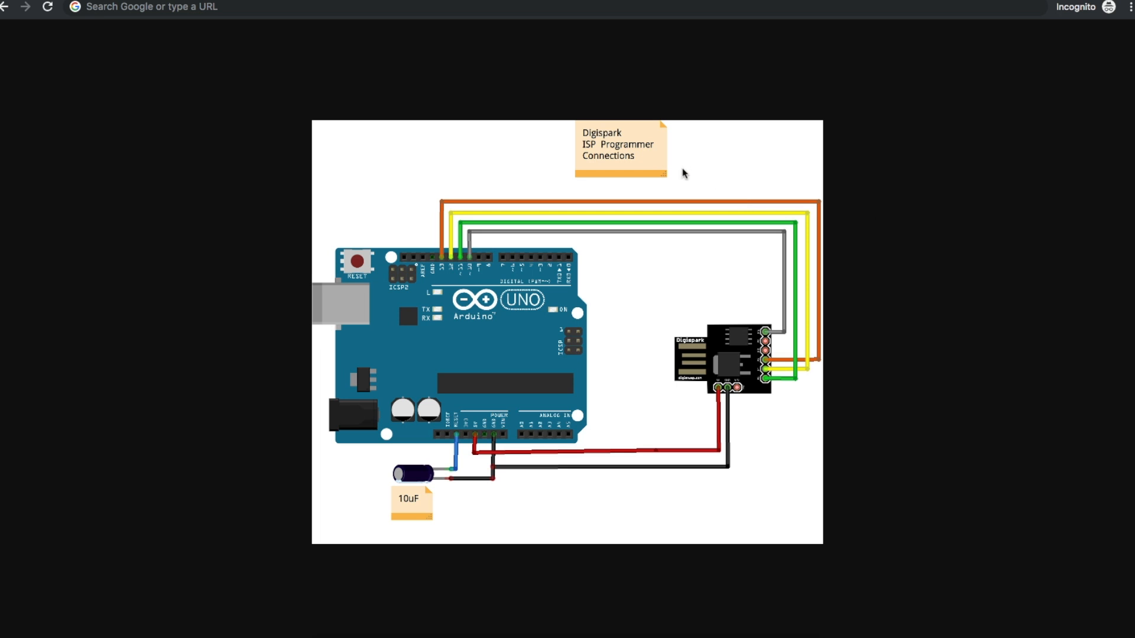
mouse_move(577, 138)
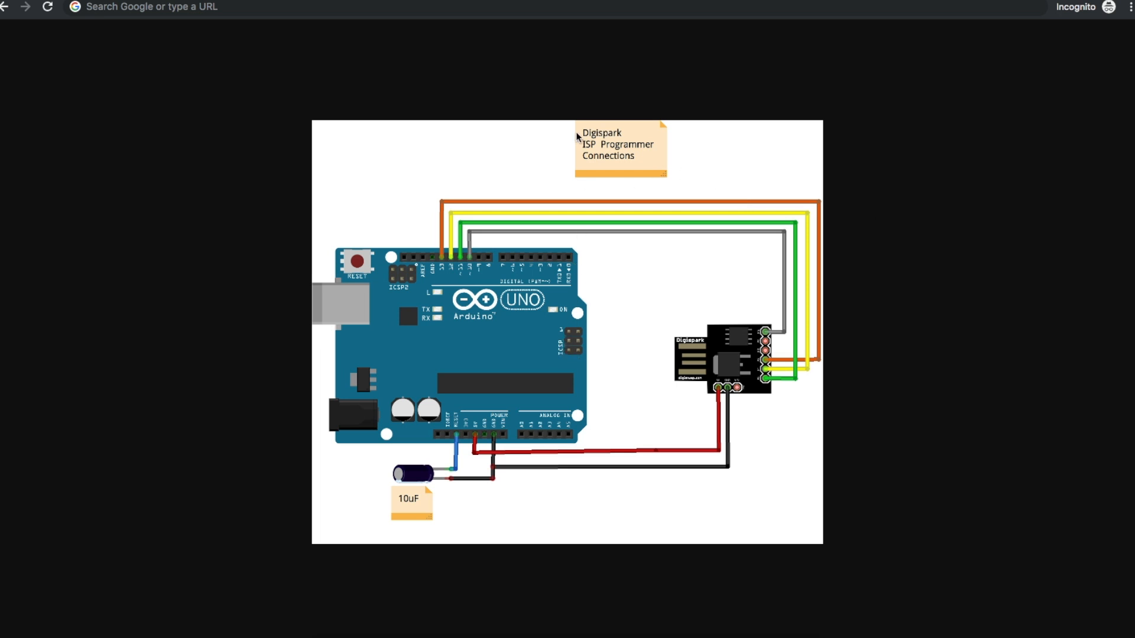
mouse_move(755, 344)
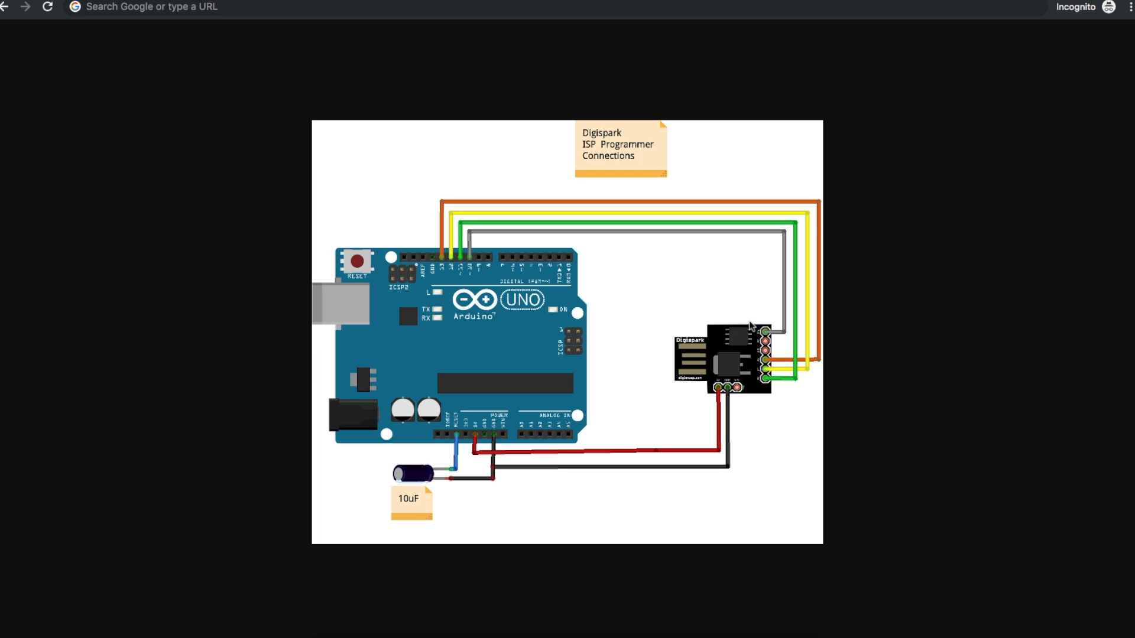
mouse_move(781, 354)
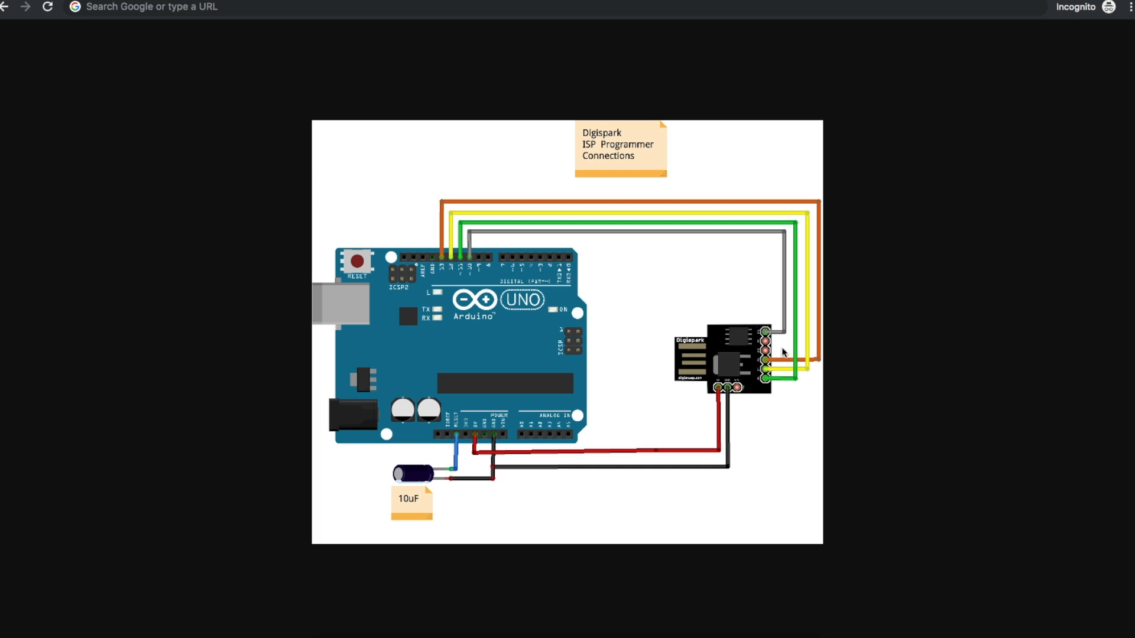
mouse_move(479, 258)
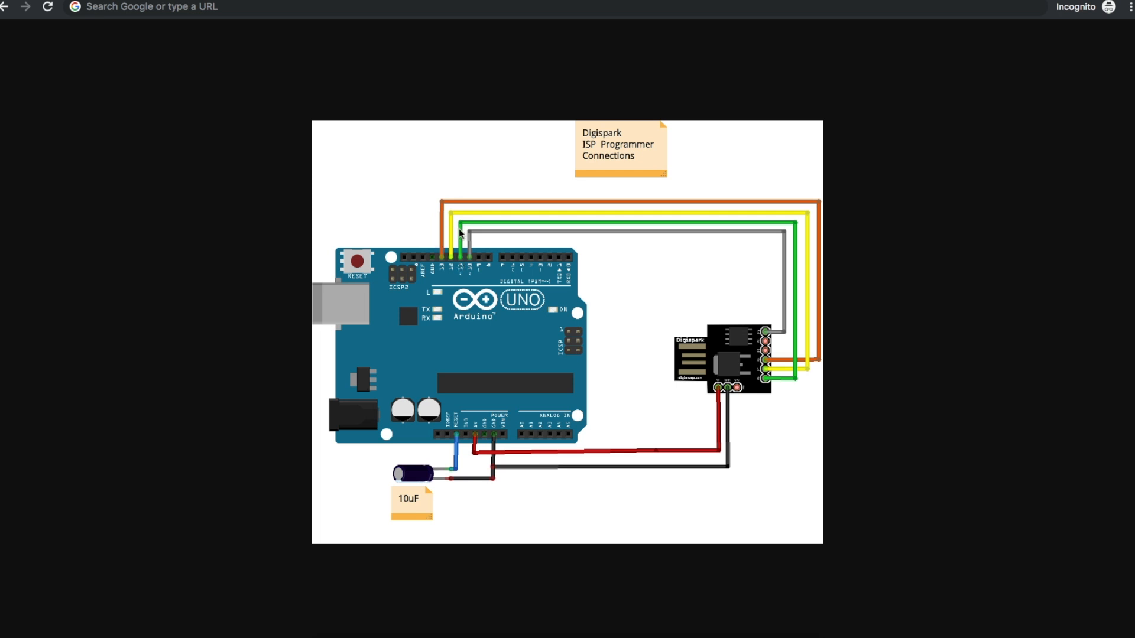
mouse_move(469, 241)
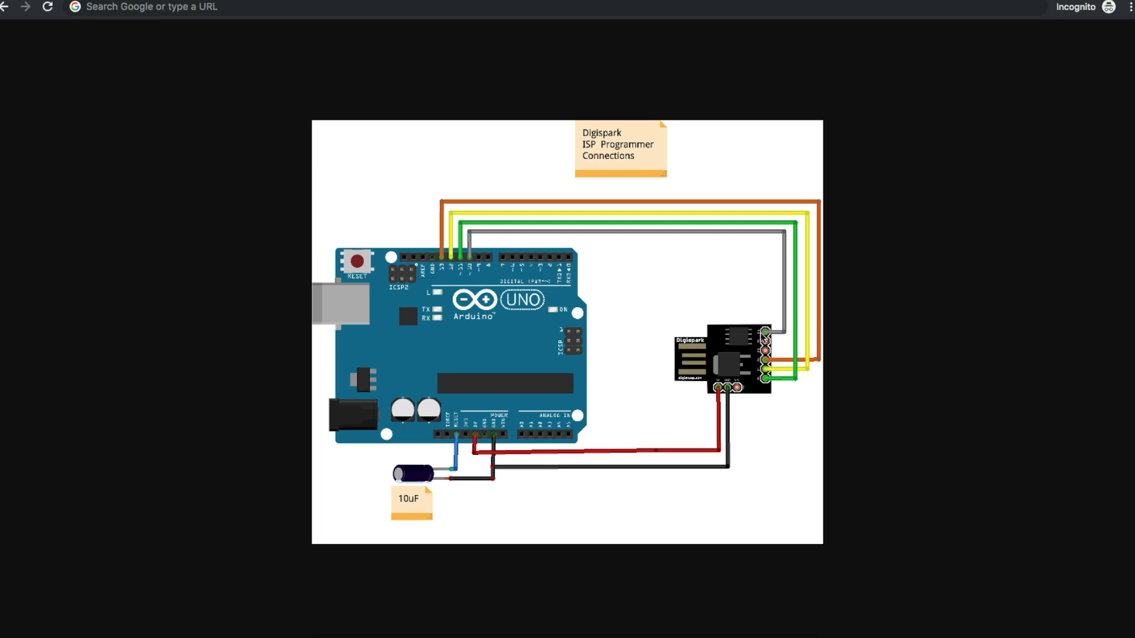
mouse_move(734, 410)
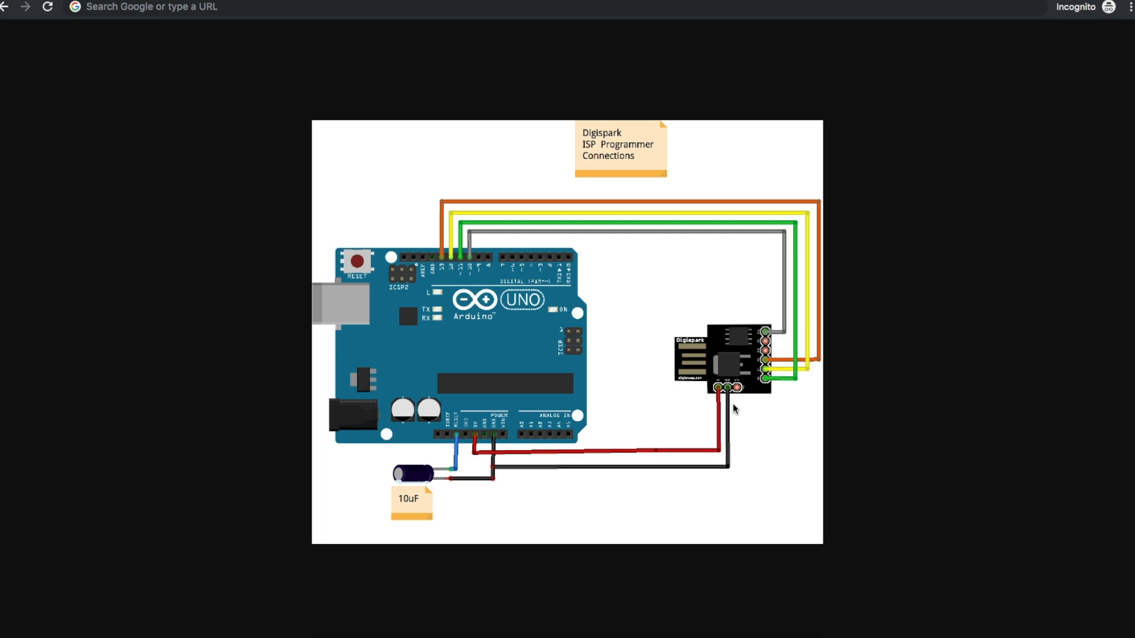
mouse_move(535, 371)
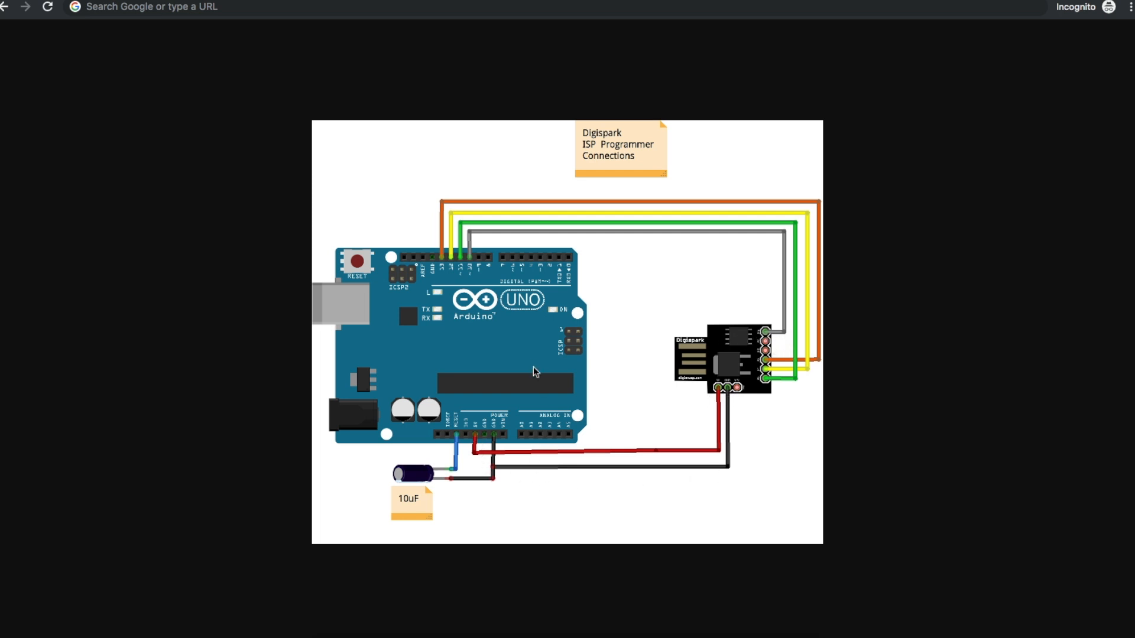
mouse_move(515, 387)
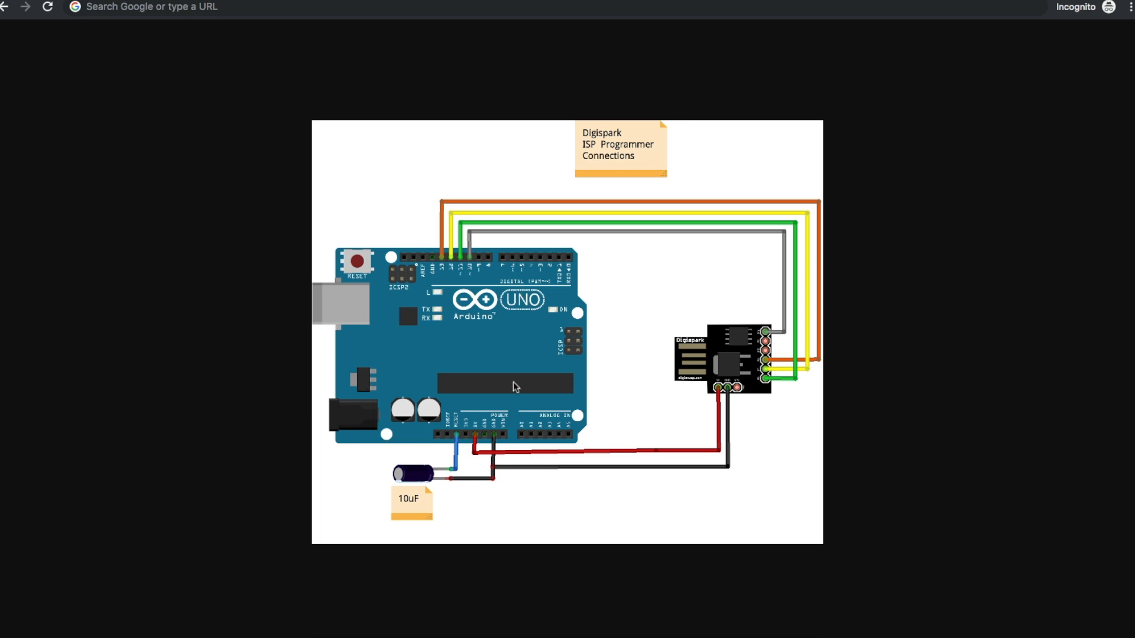
mouse_move(476, 375)
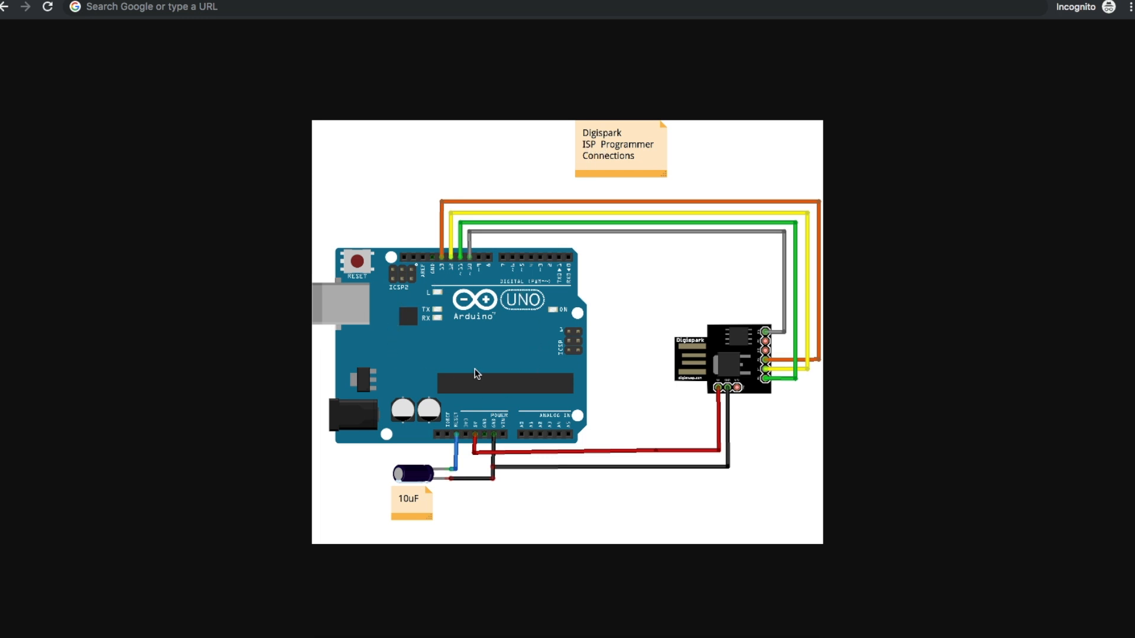
mouse_move(414, 506)
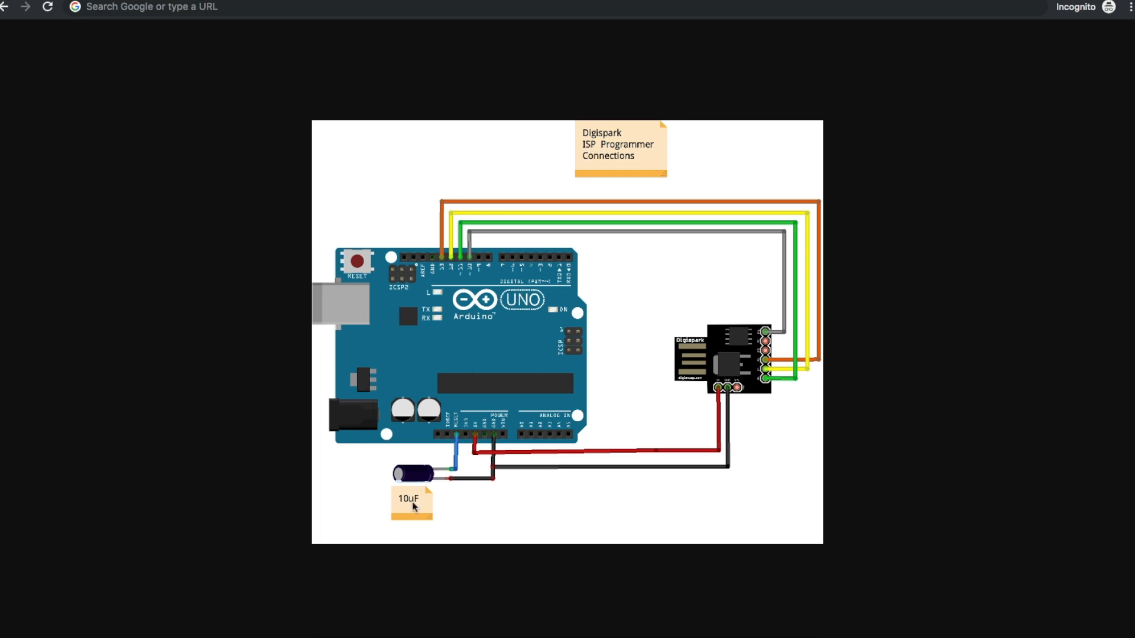
mouse_move(487, 306)
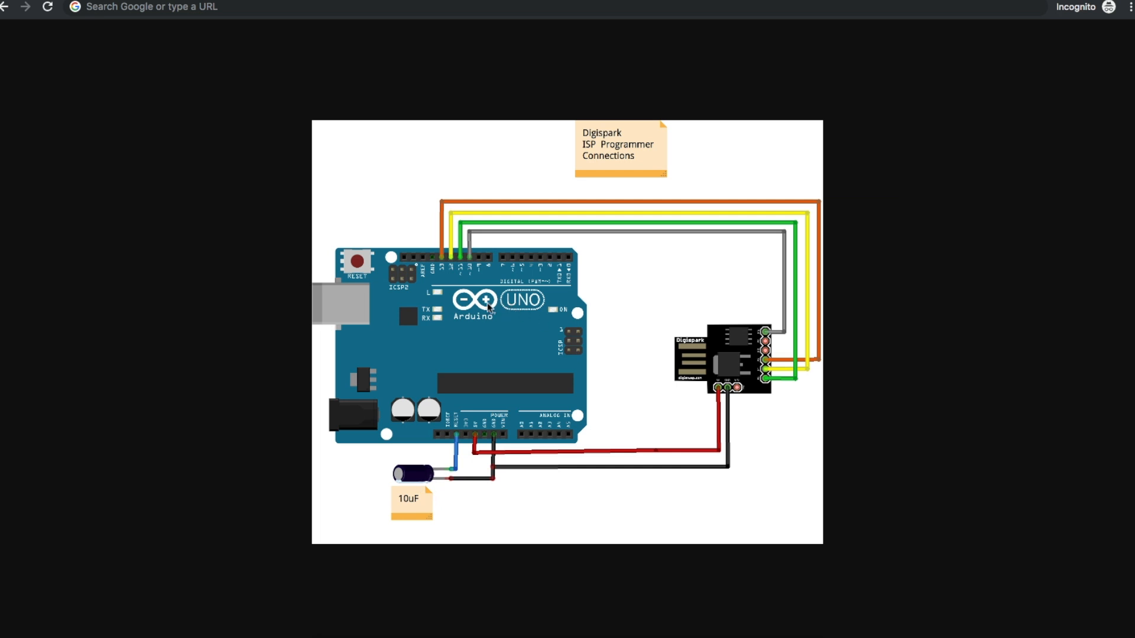
mouse_move(453, 315)
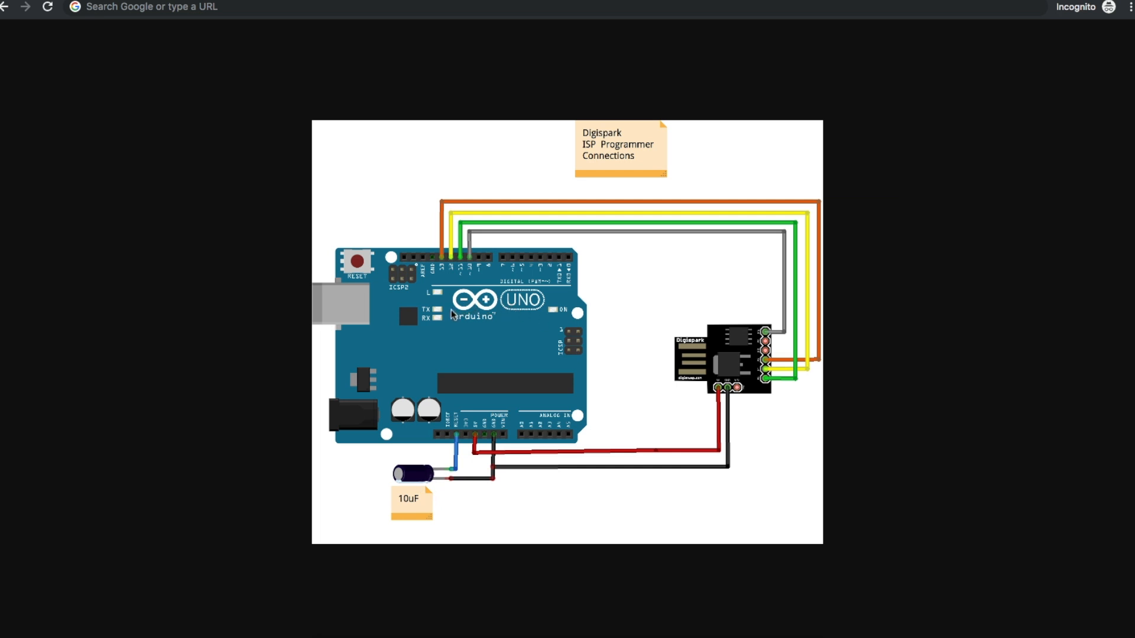
mouse_move(416, 279)
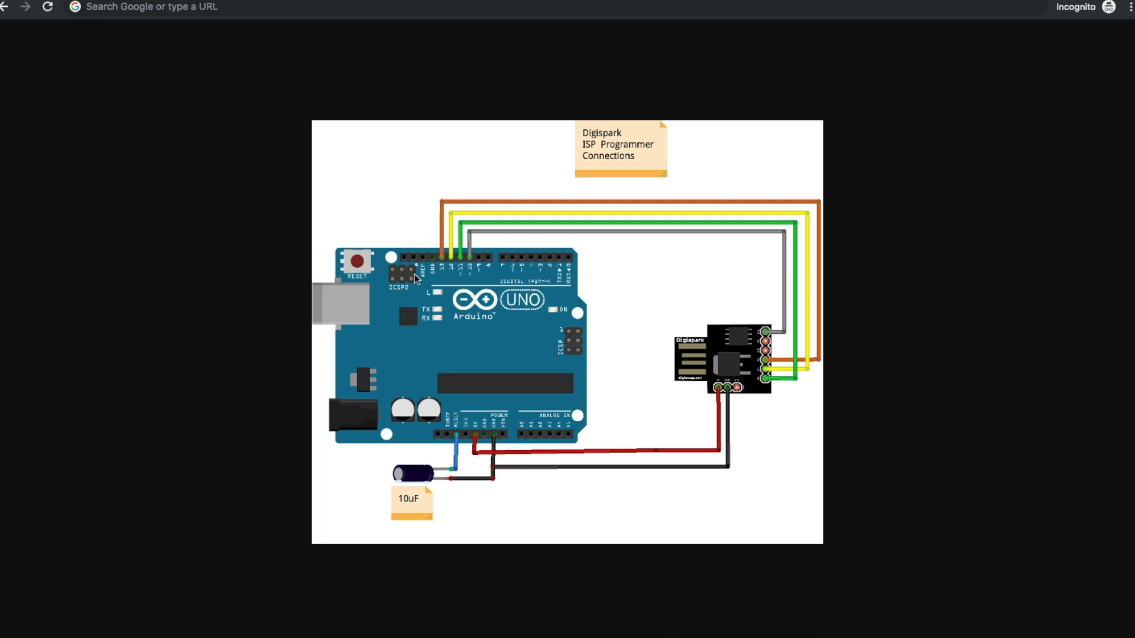
mouse_move(395, 497)
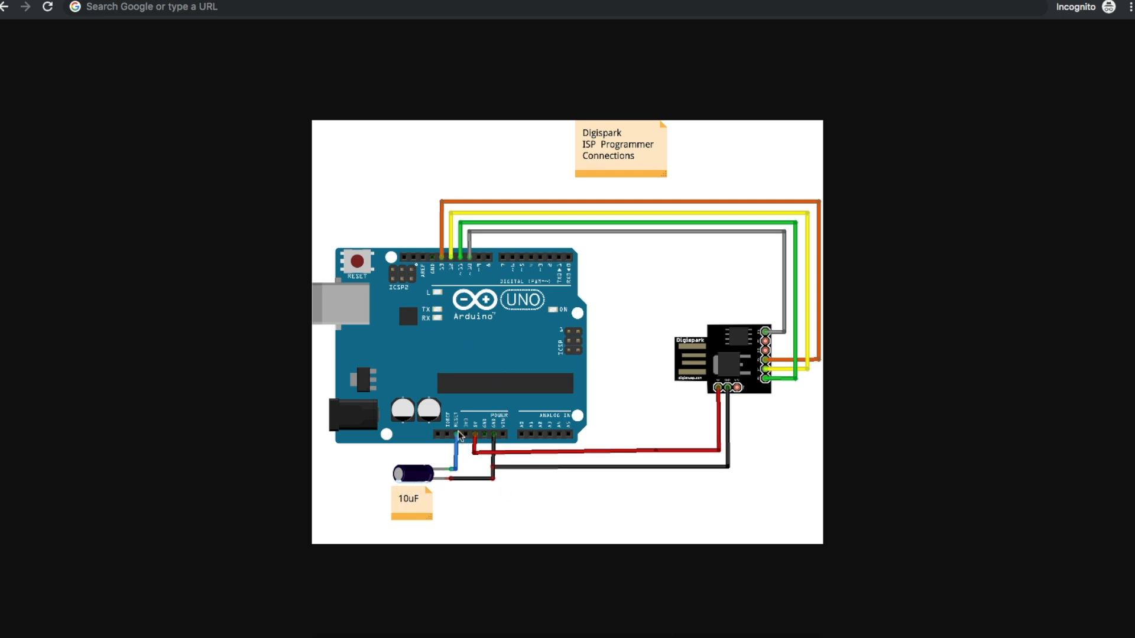
mouse_move(458, 440)
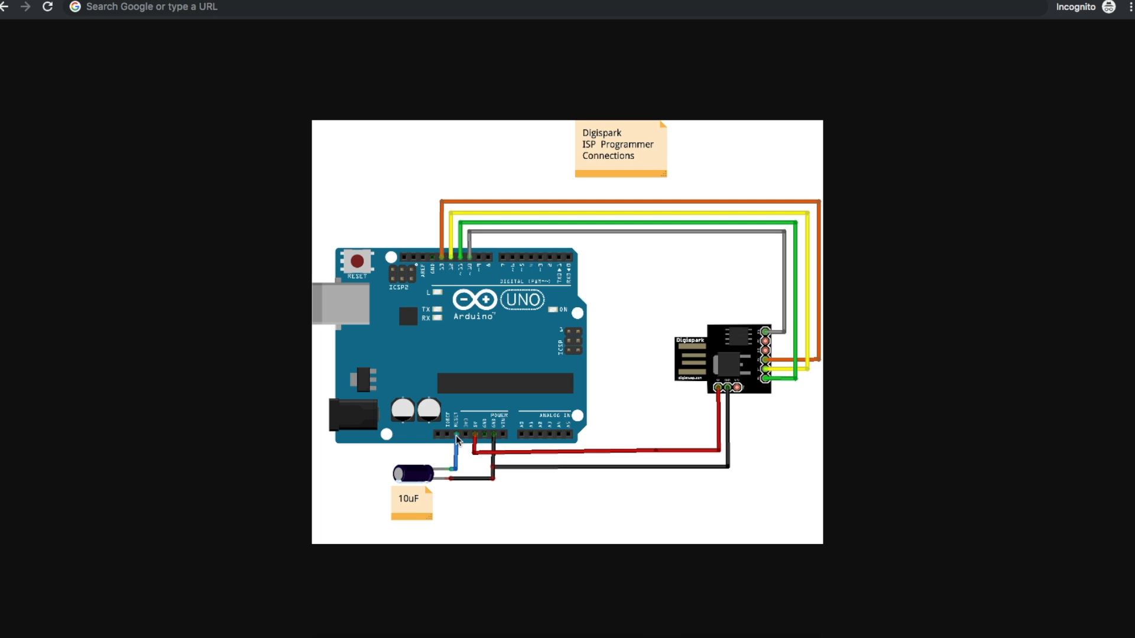
mouse_move(543, 351)
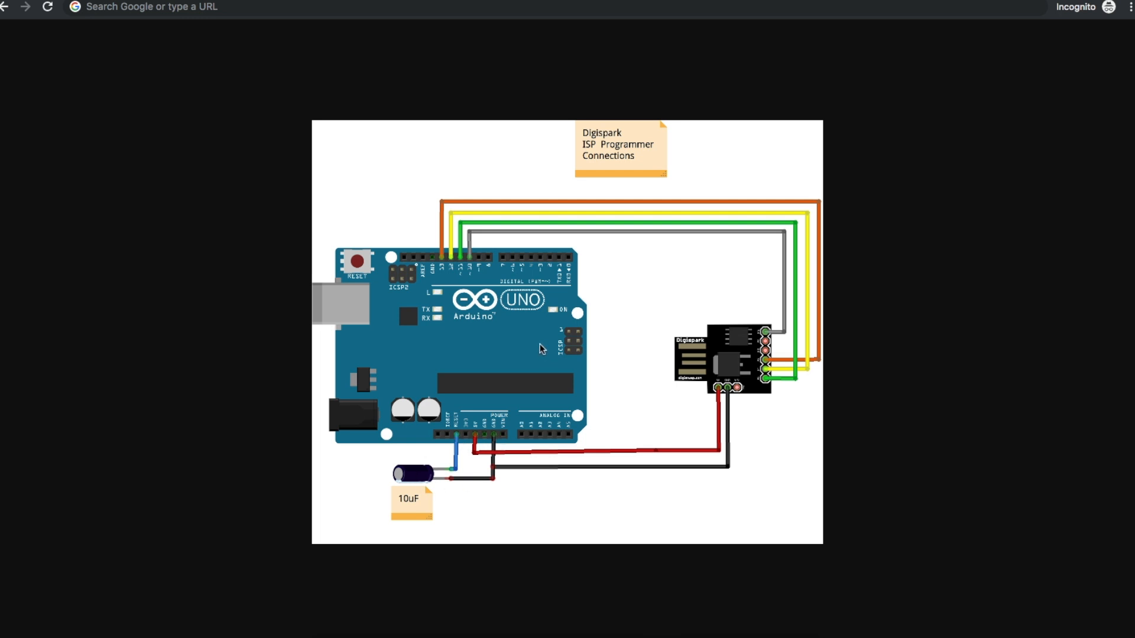
mouse_move(554, 370)
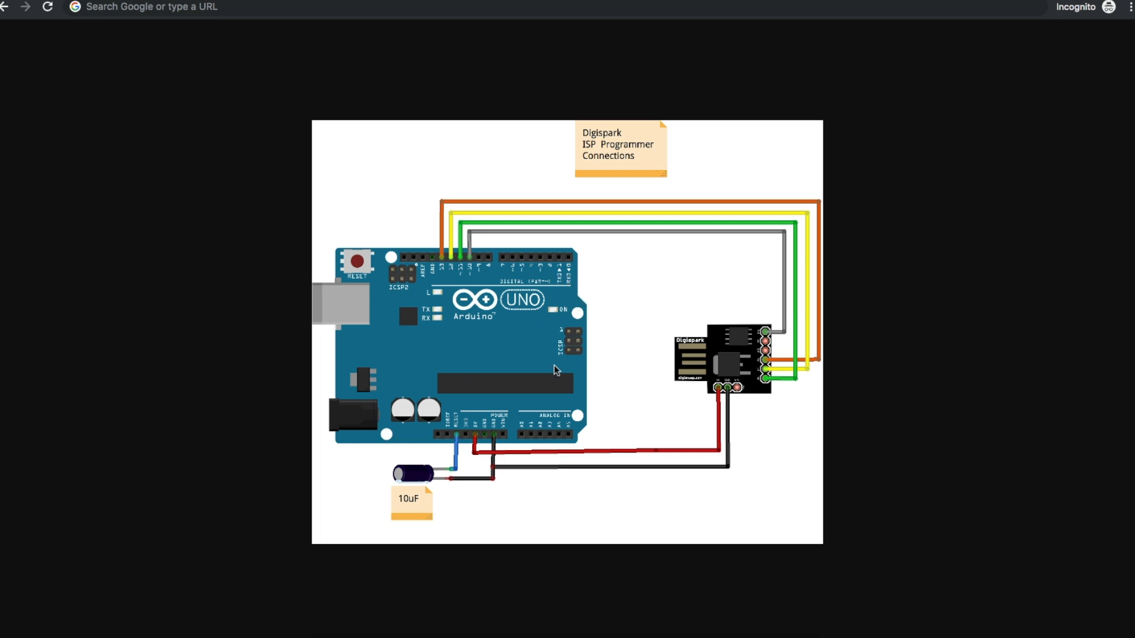
mouse_move(756, 238)
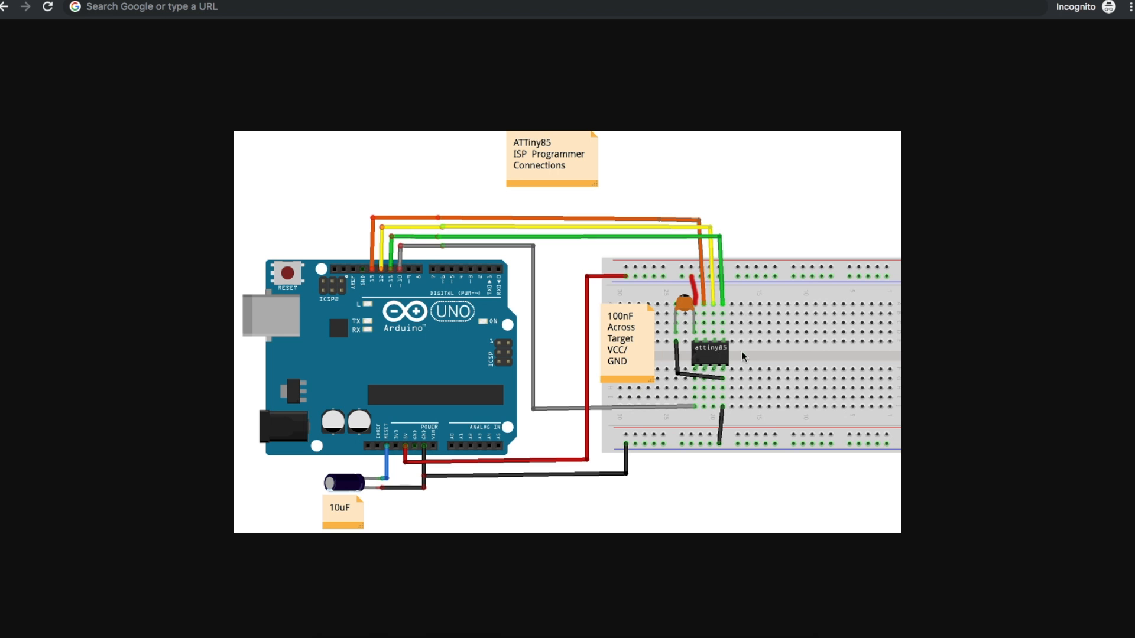
mouse_move(437, 250)
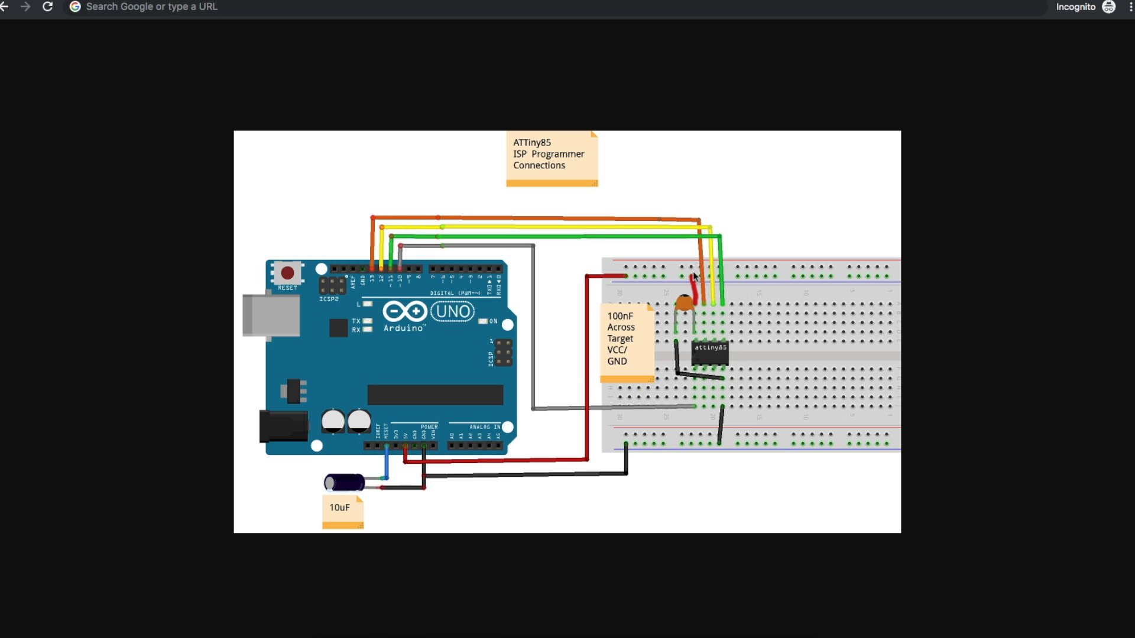
mouse_move(615, 483)
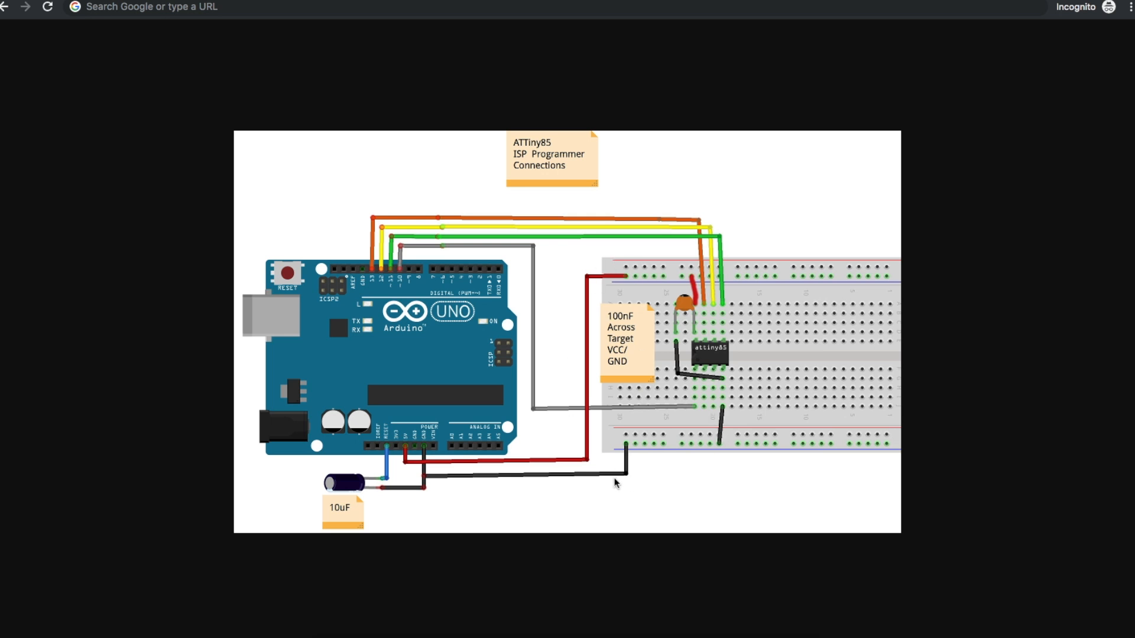
mouse_move(695, 337)
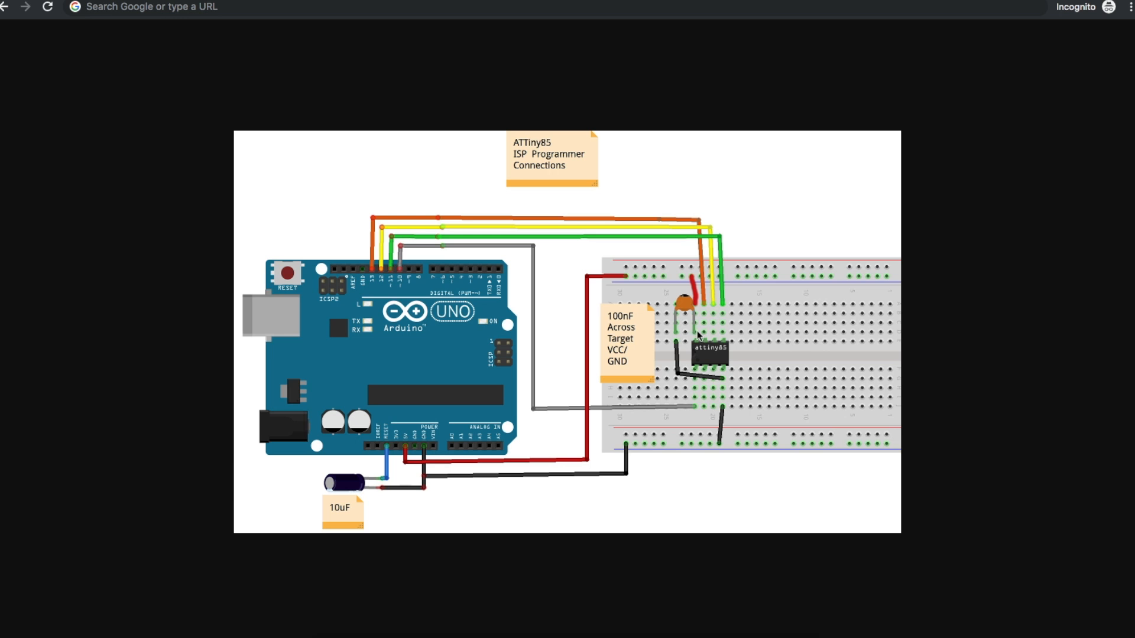
mouse_move(669, 339)
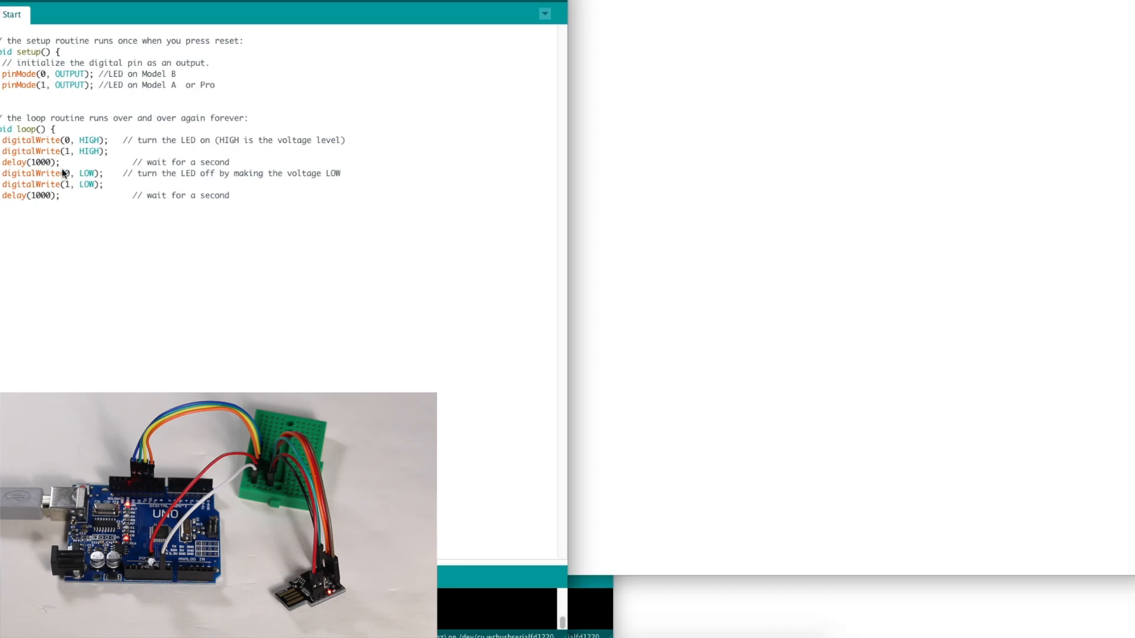
mouse_move(193, 92)
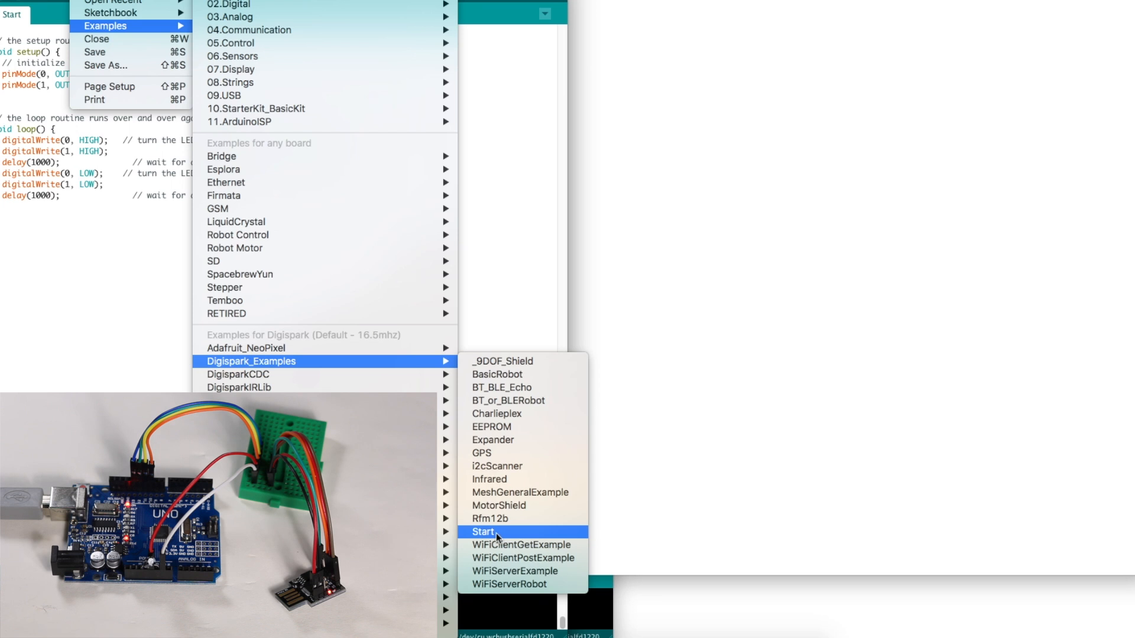
mouse_move(497, 375)
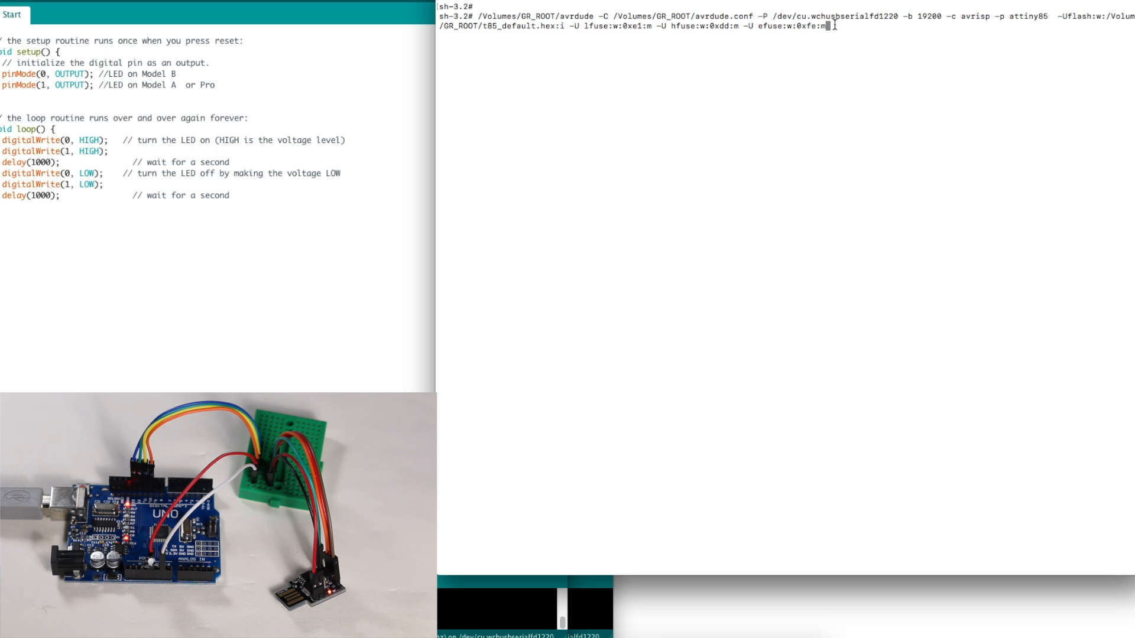
Step: Bring the Terminal window forward to enter the avrdude flashing command
double_click(514, 15)
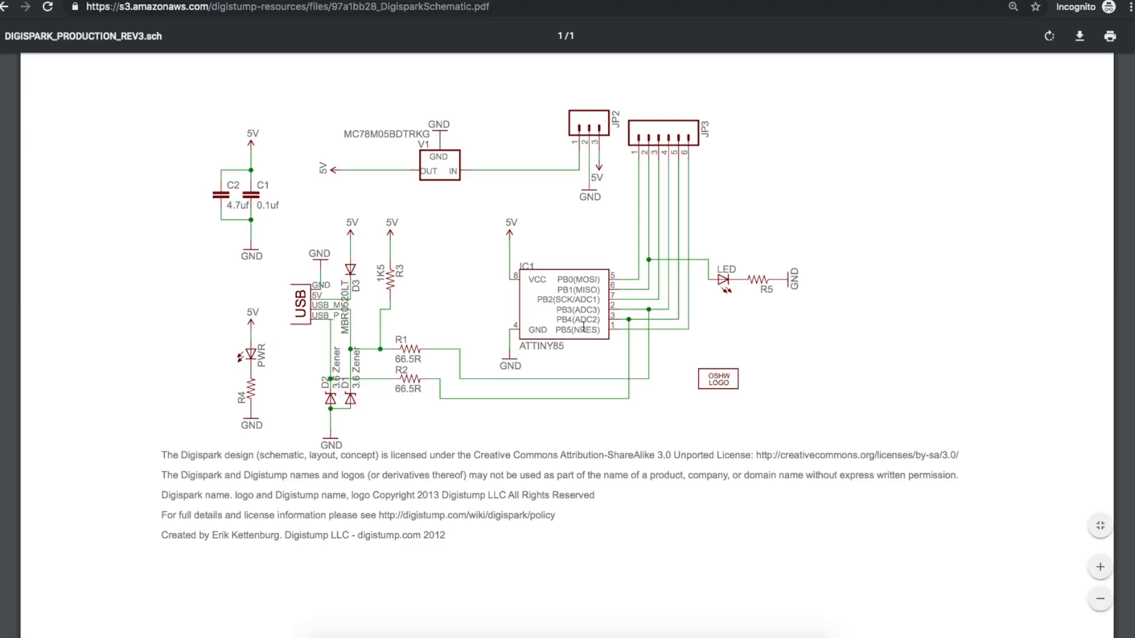
Step: Highlight the PB5 (NRES) reset pin label on the Digispark schematic
double_click(579, 330)
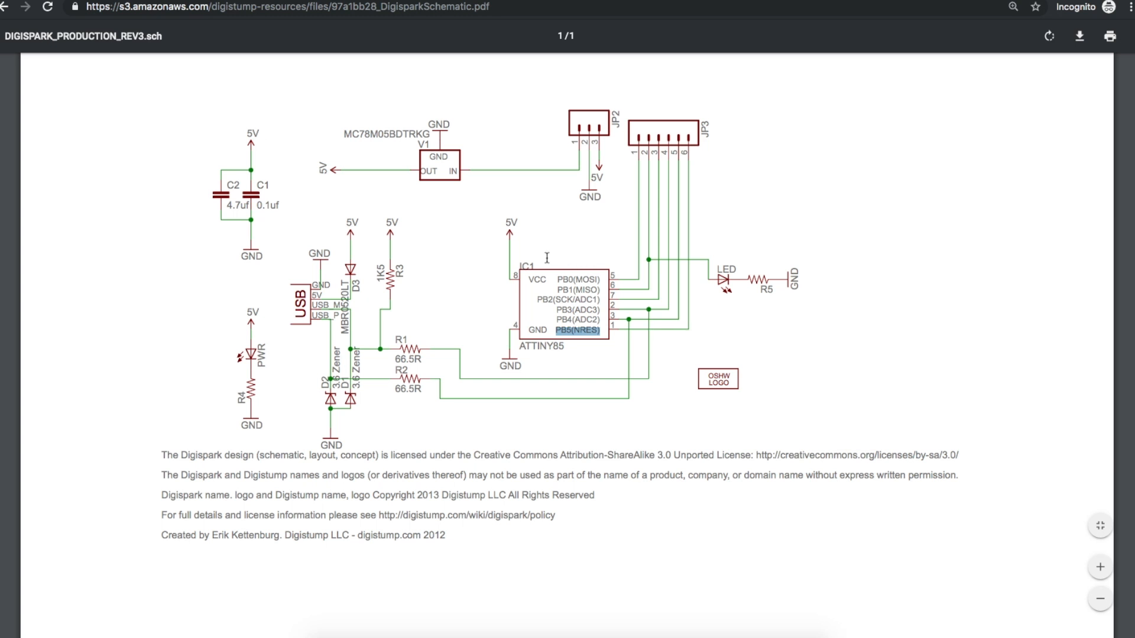
mouse_move(557, 278)
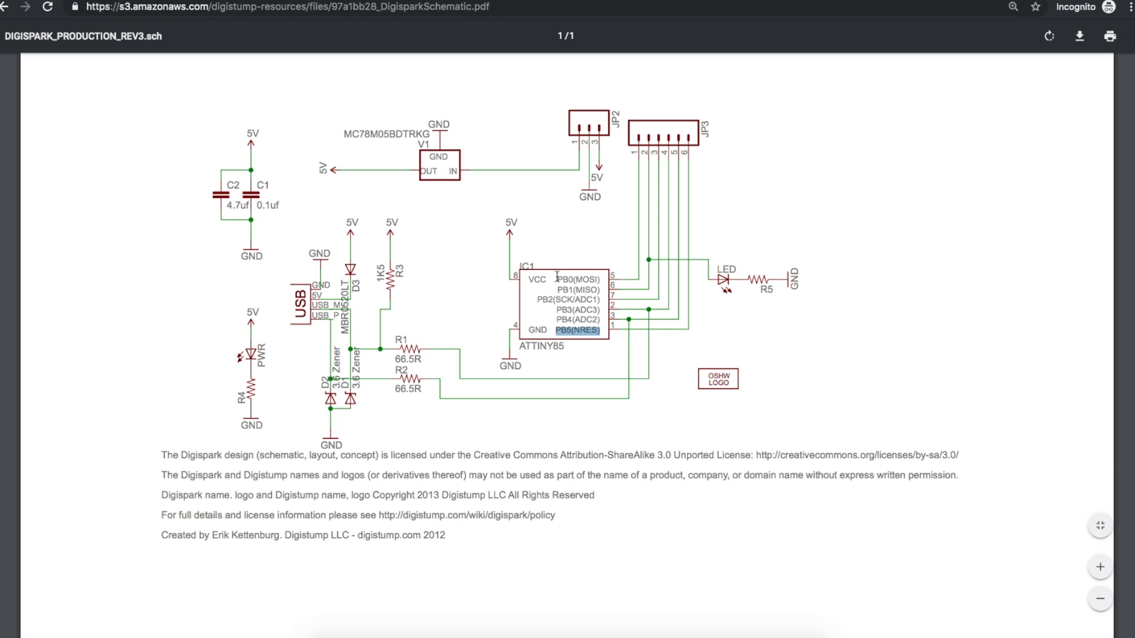
mouse_move(630, 327)
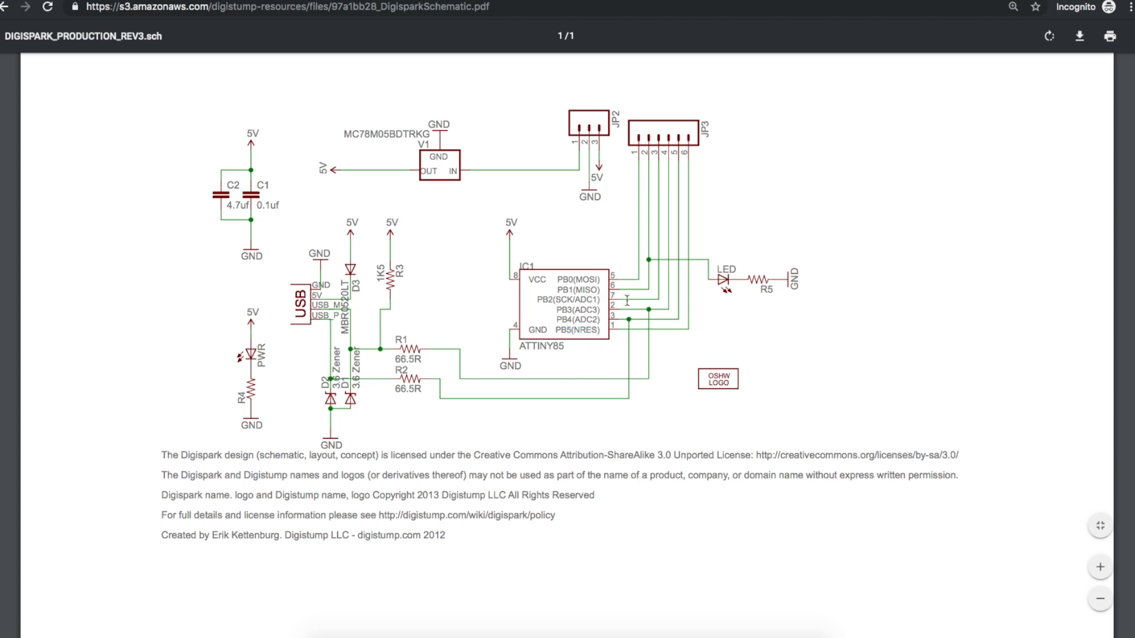
mouse_move(625, 369)
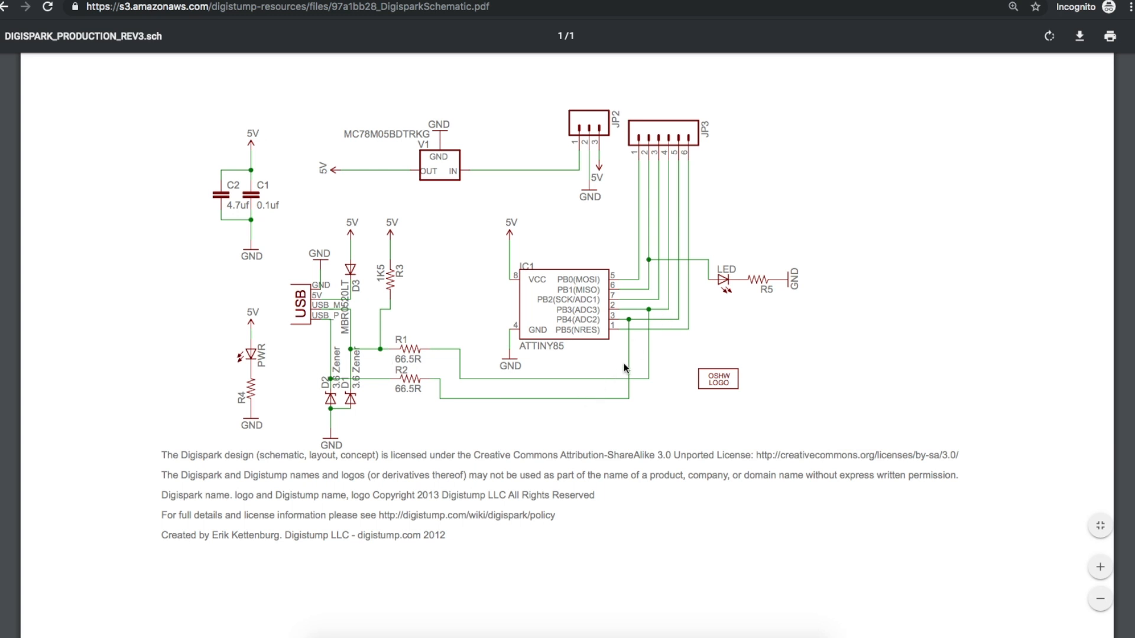
mouse_move(637, 340)
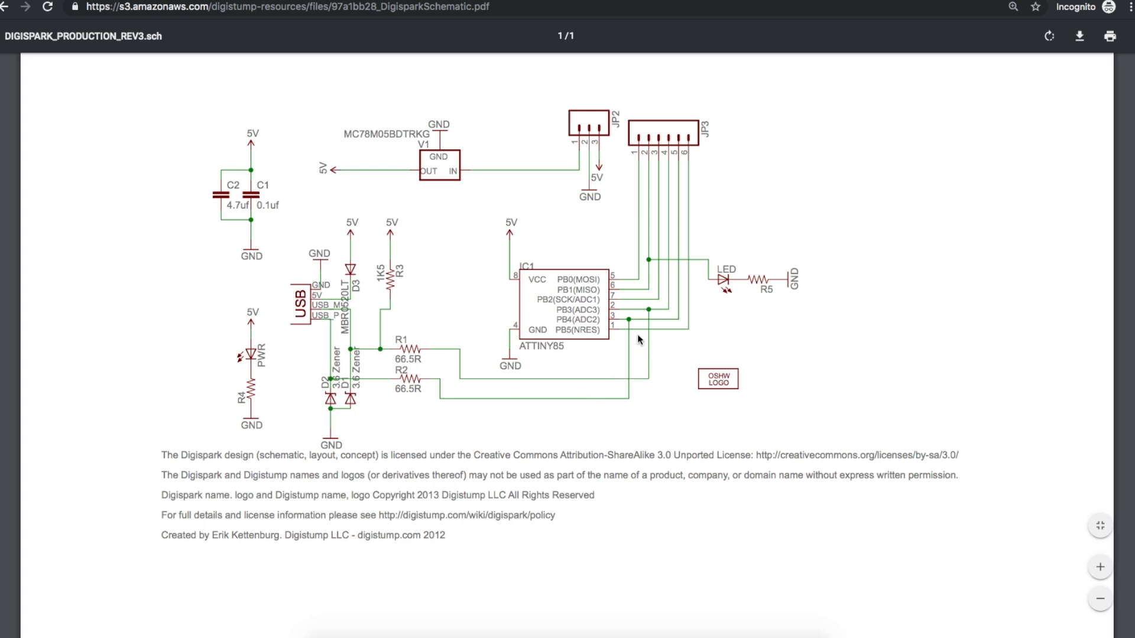
mouse_move(507, 385)
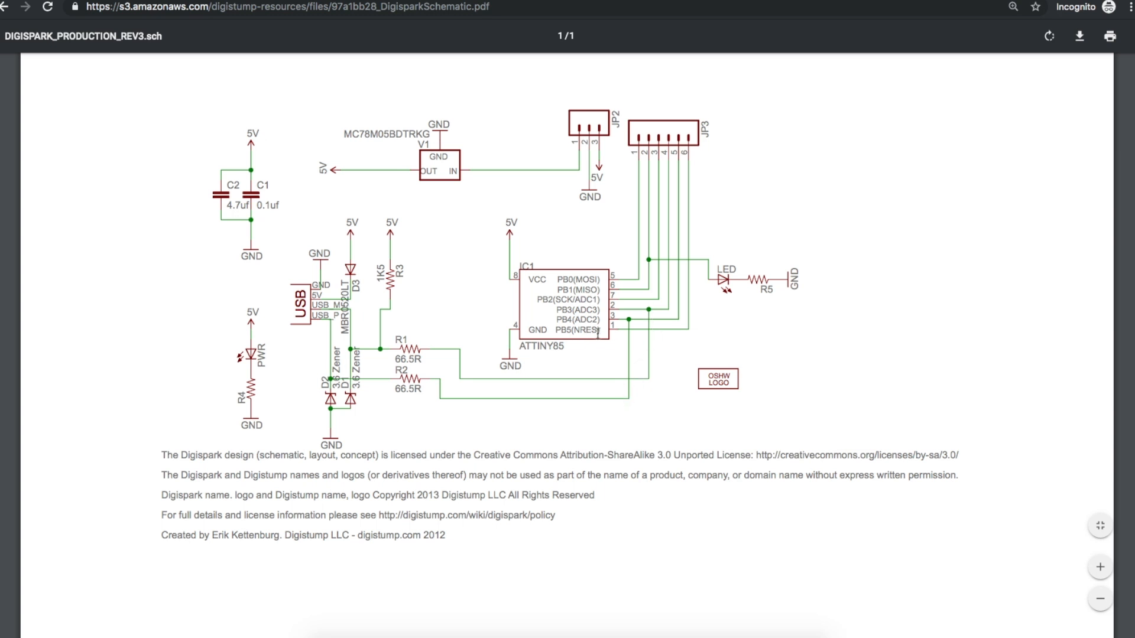
mouse_move(554, 331)
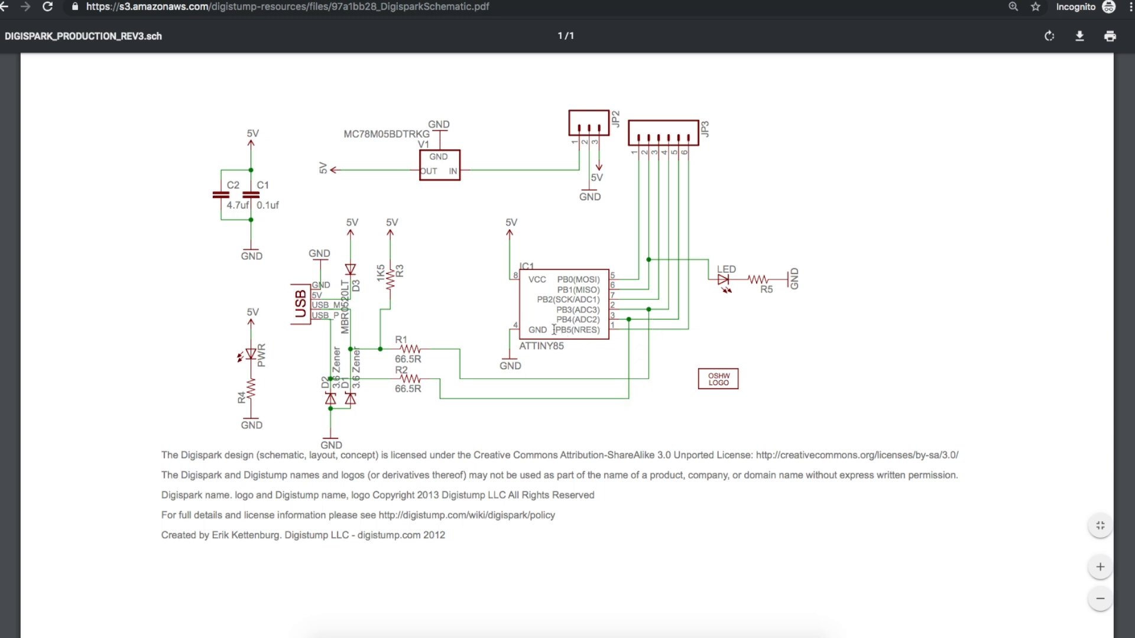
double_click(577, 331)
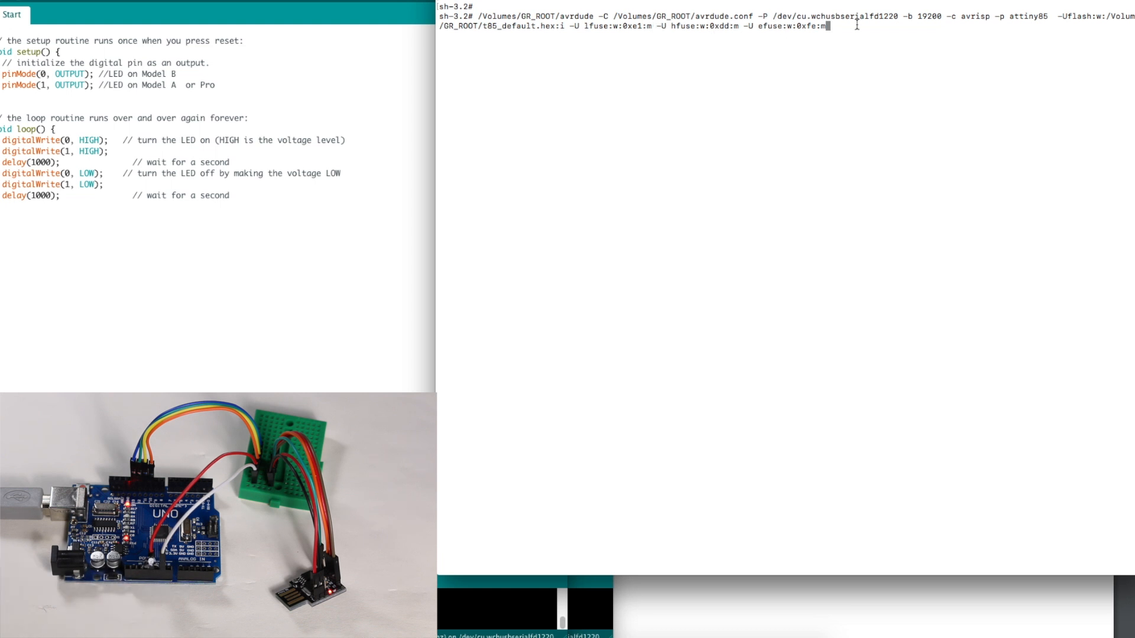
Step: Run the avrdude command writing t85_default.hex and fuses e1, dd, fe to the ATtiny85
key(Return)
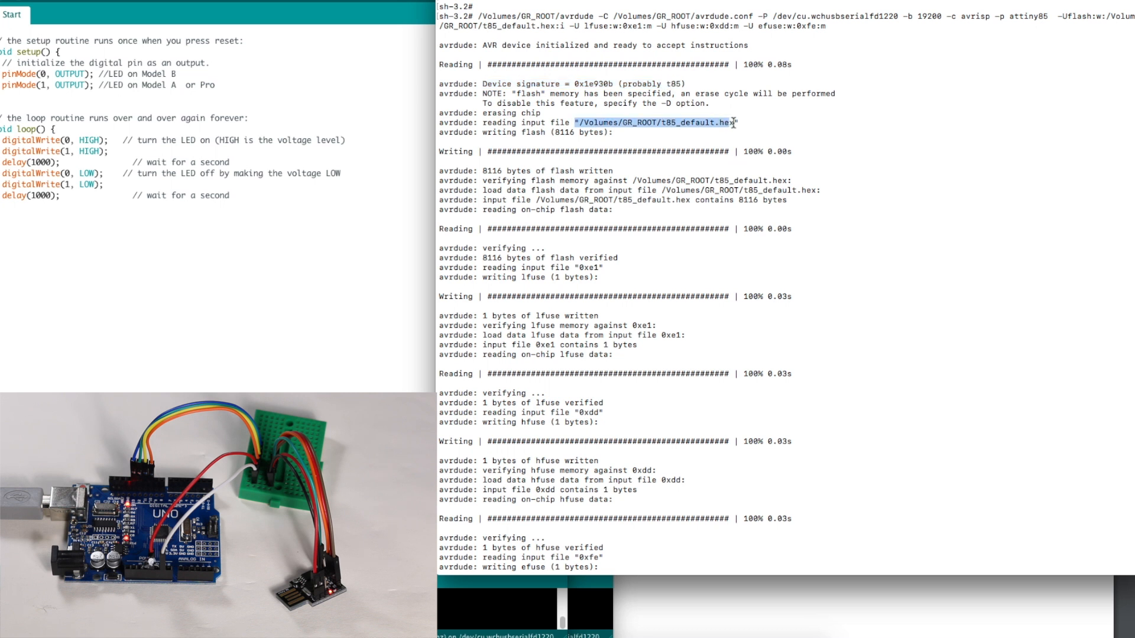
mouse_move(737, 122)
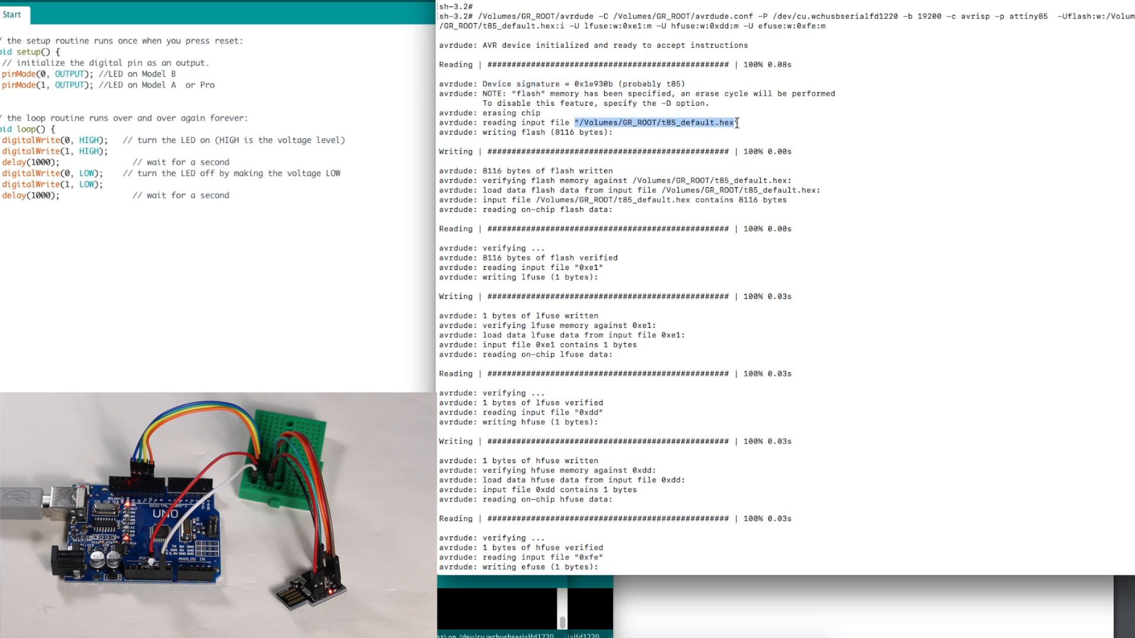
Step: Check the end of the avrdude output for 8116 bytes verified and 'Fuses OK'
scroll(down, 3)
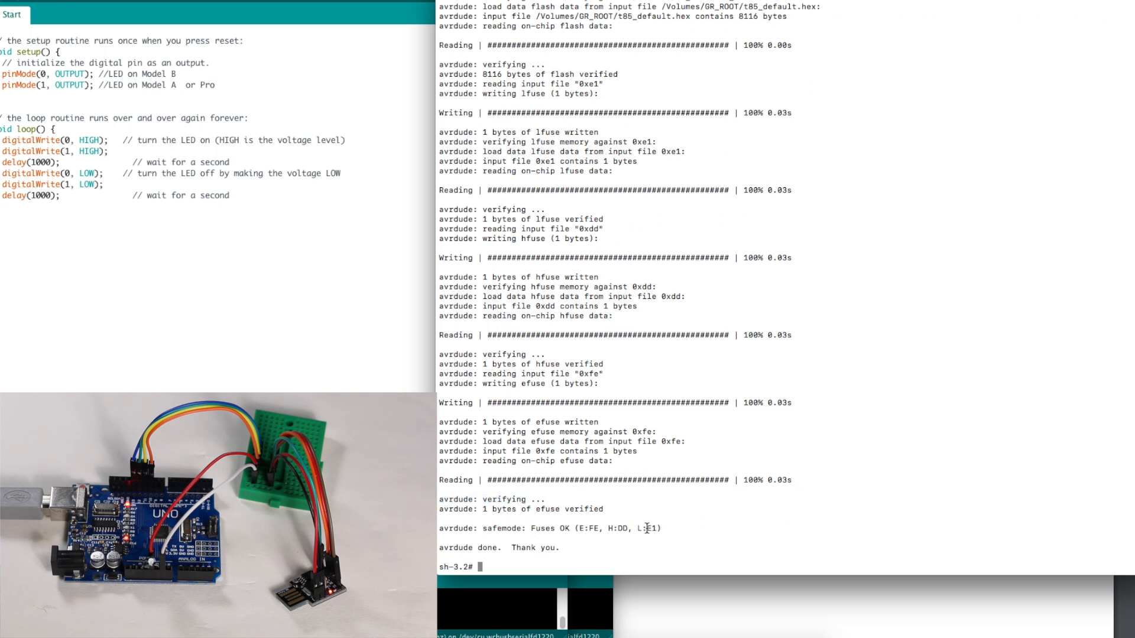
double_click(620, 529)
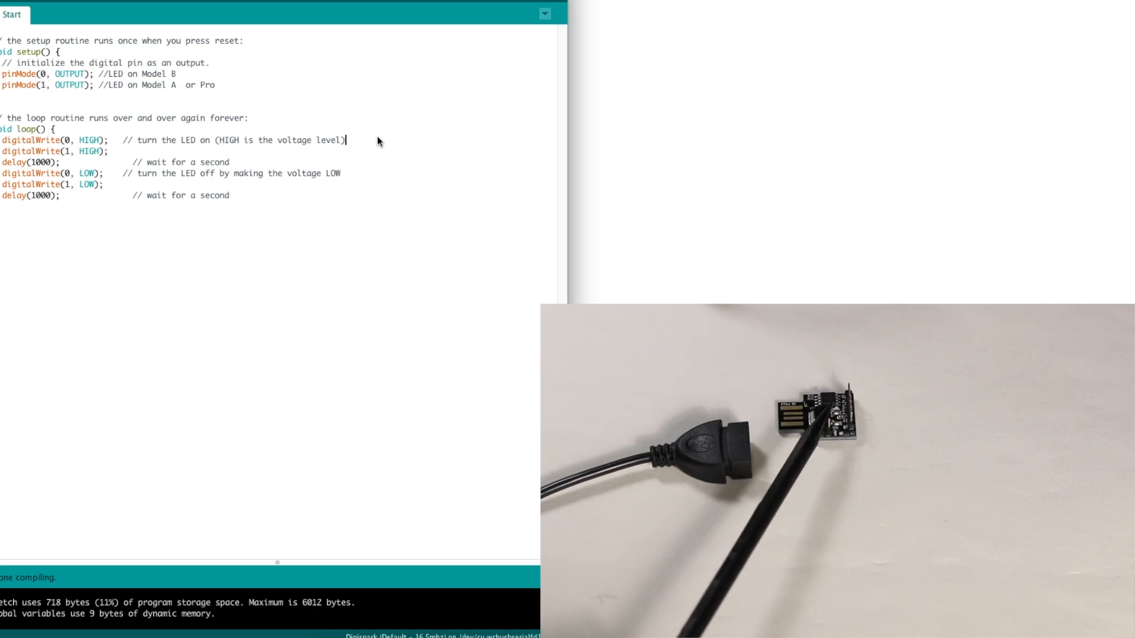
Step: Check the Tools menu board selection is Digispark (Default - 16.5mhz)
click(276, 81)
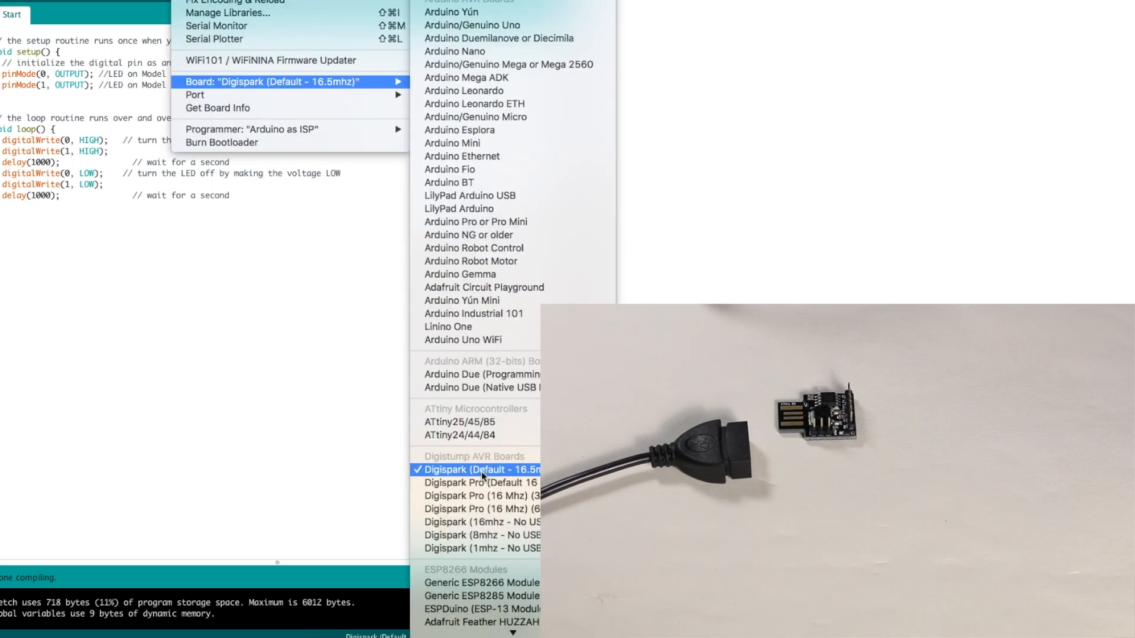
mouse_move(482, 478)
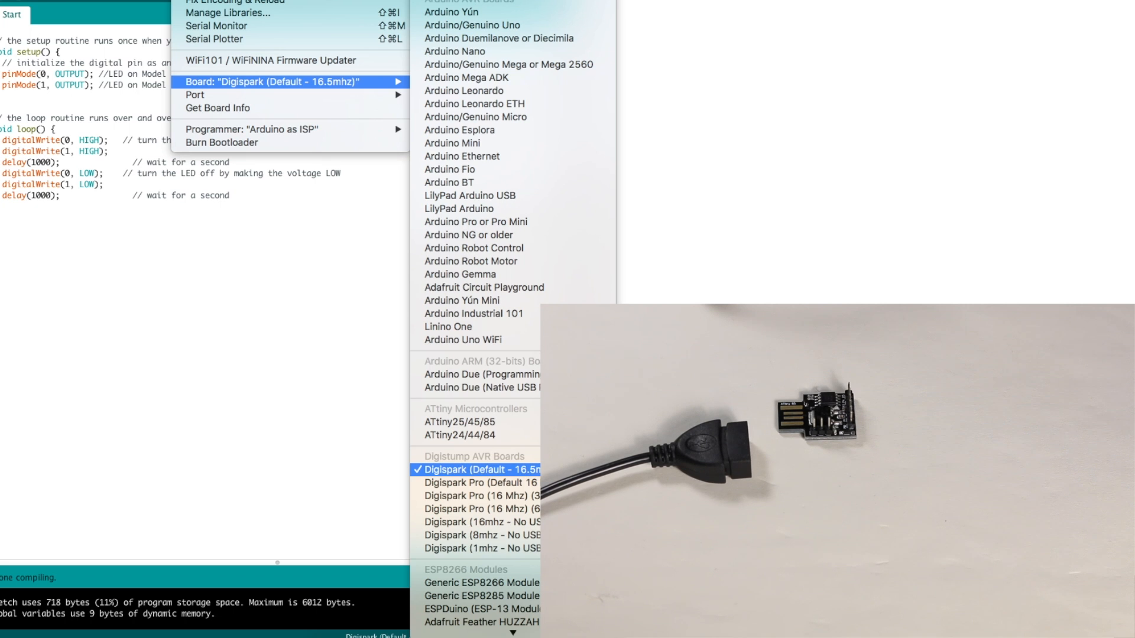
mouse_move(376, 86)
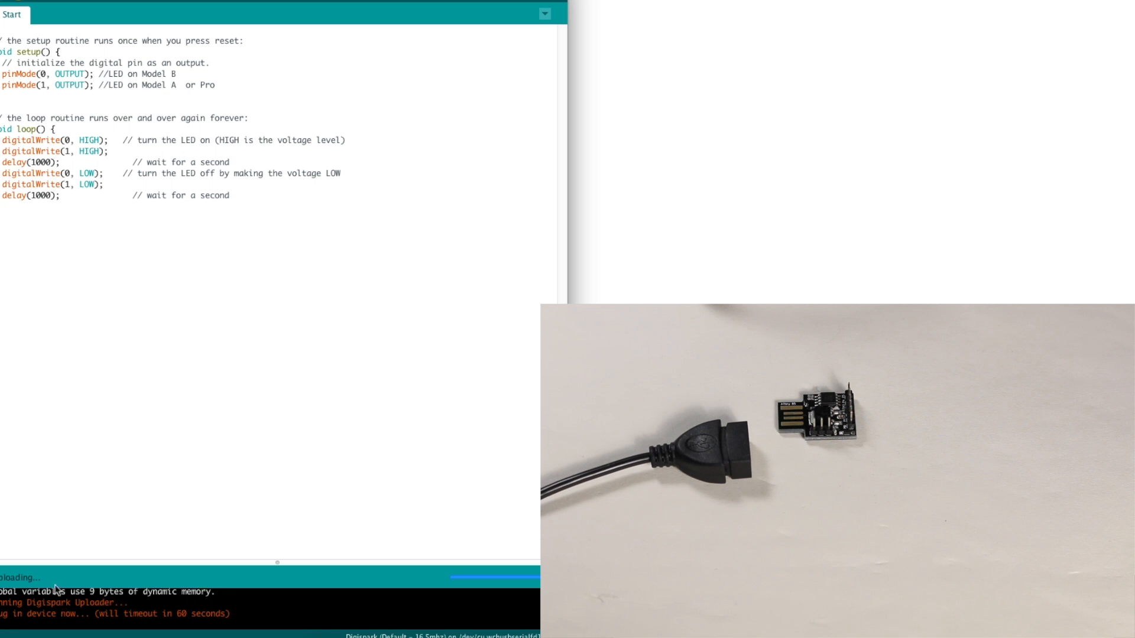
mouse_move(9, 621)
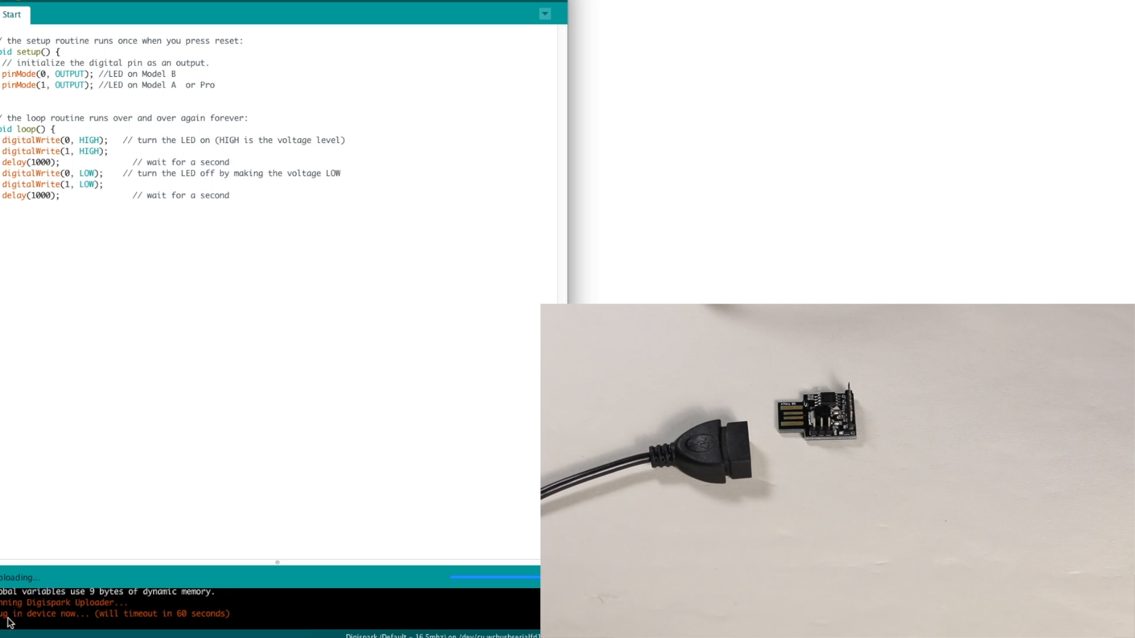
mouse_move(218, 623)
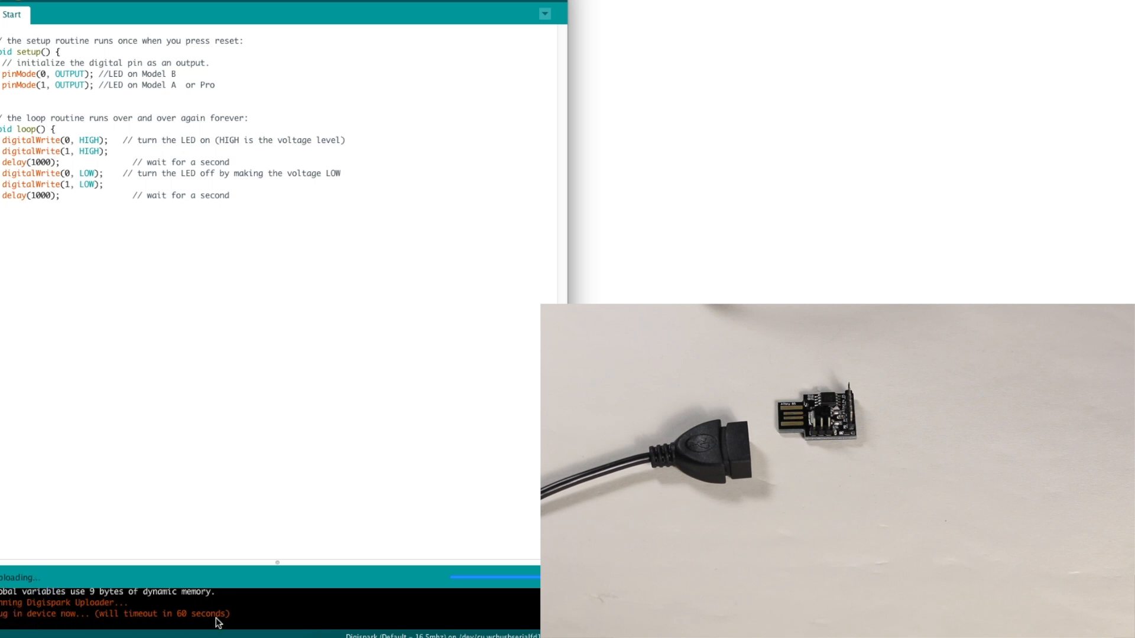
mouse_move(240, 625)
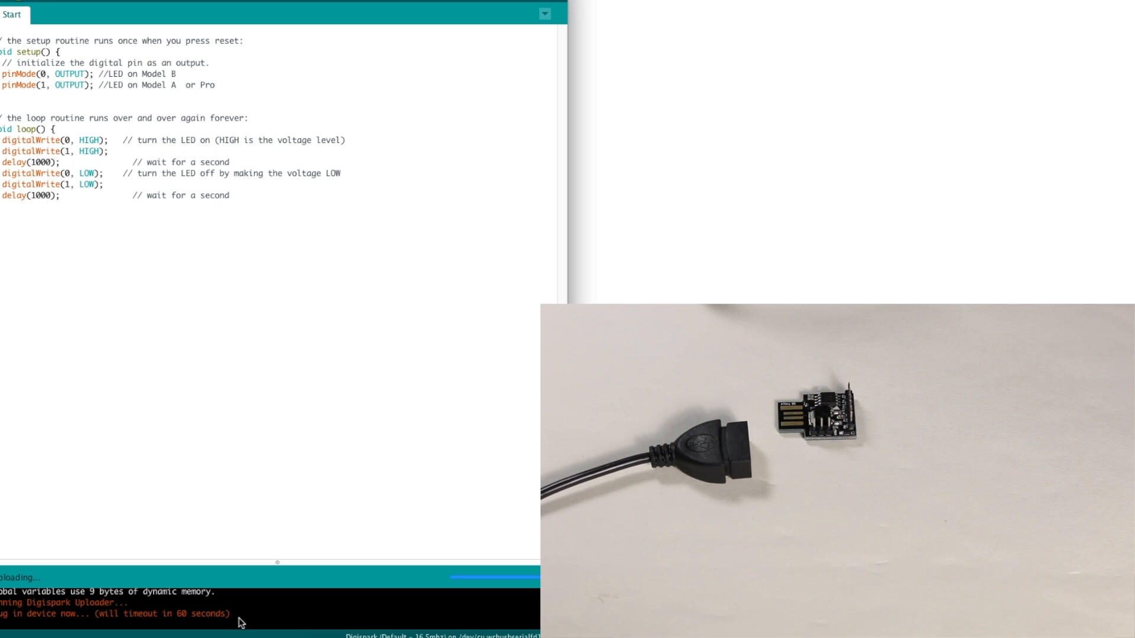
mouse_move(199, 599)
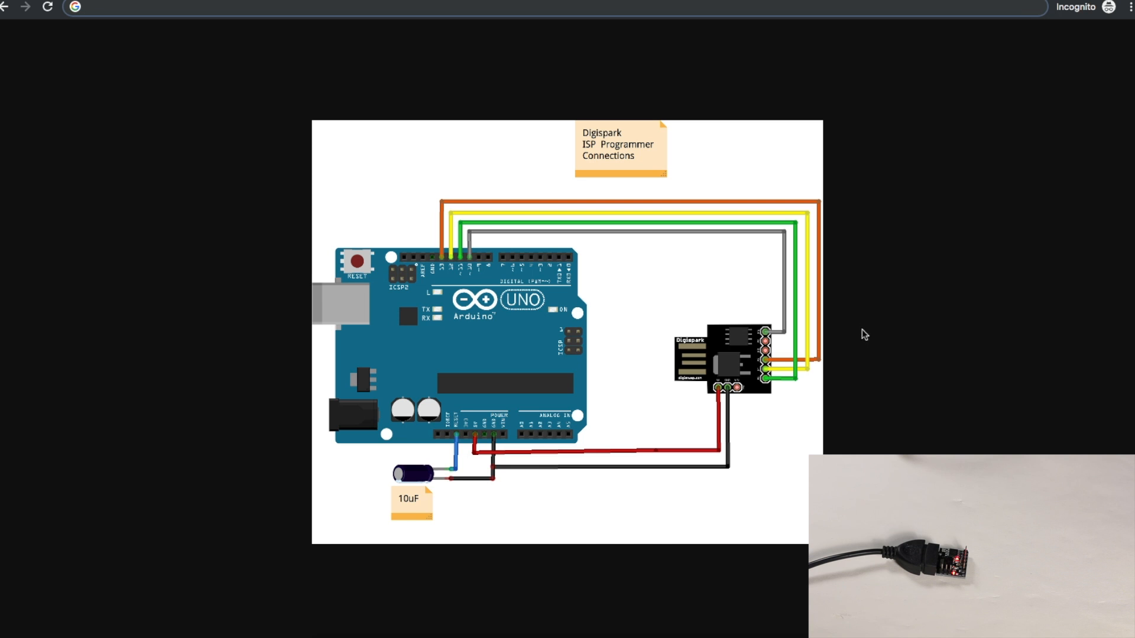
mouse_move(604, 374)
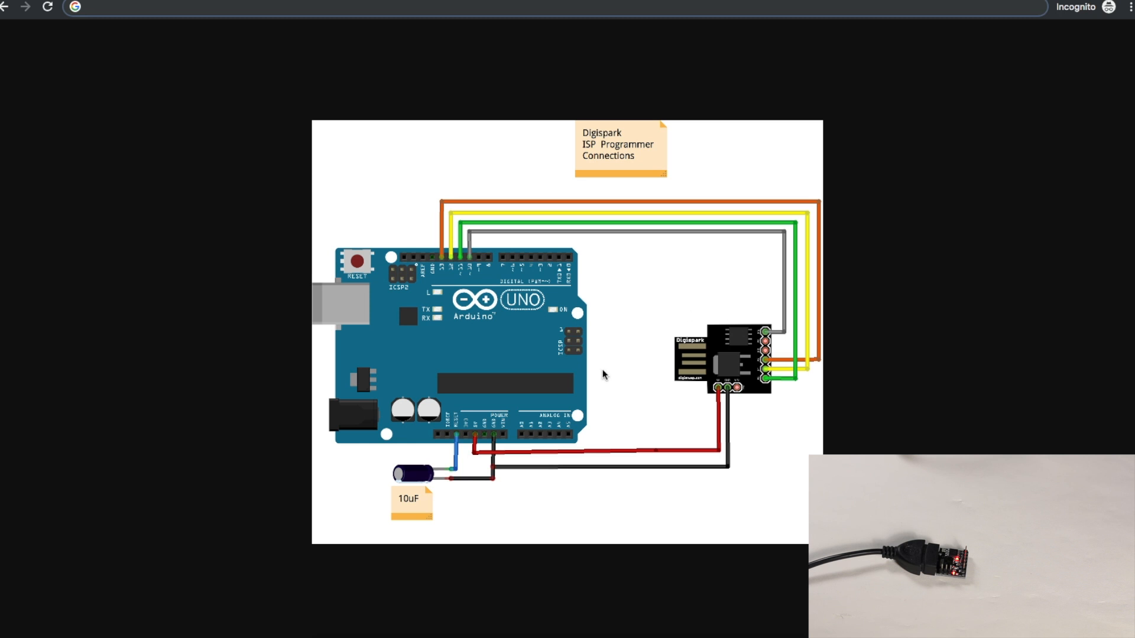
mouse_move(763, 408)
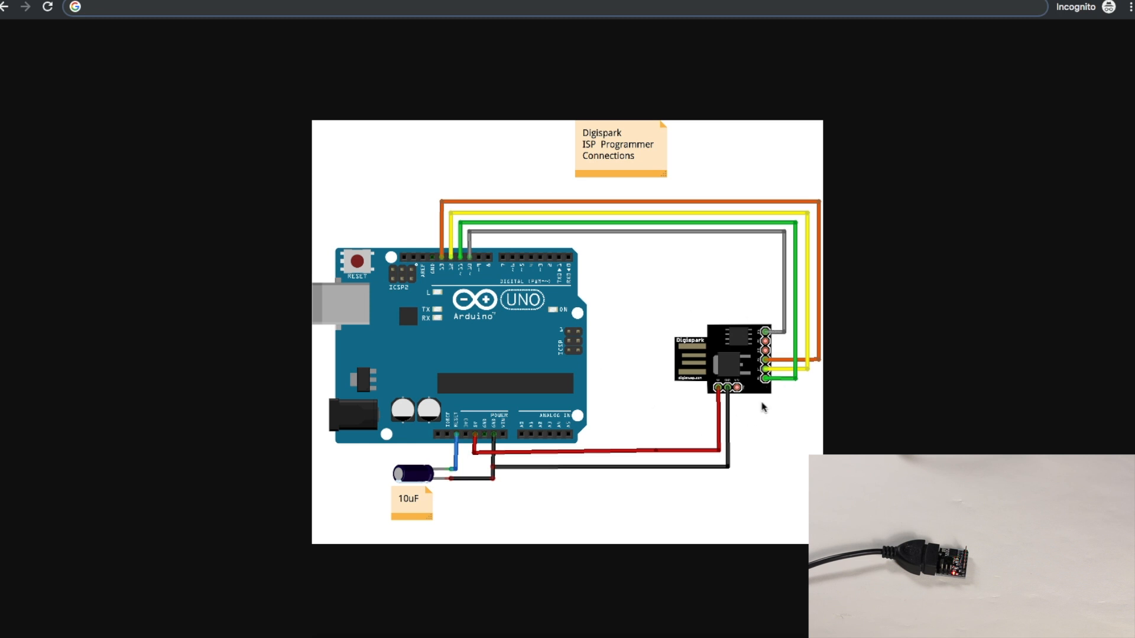
mouse_move(755, 421)
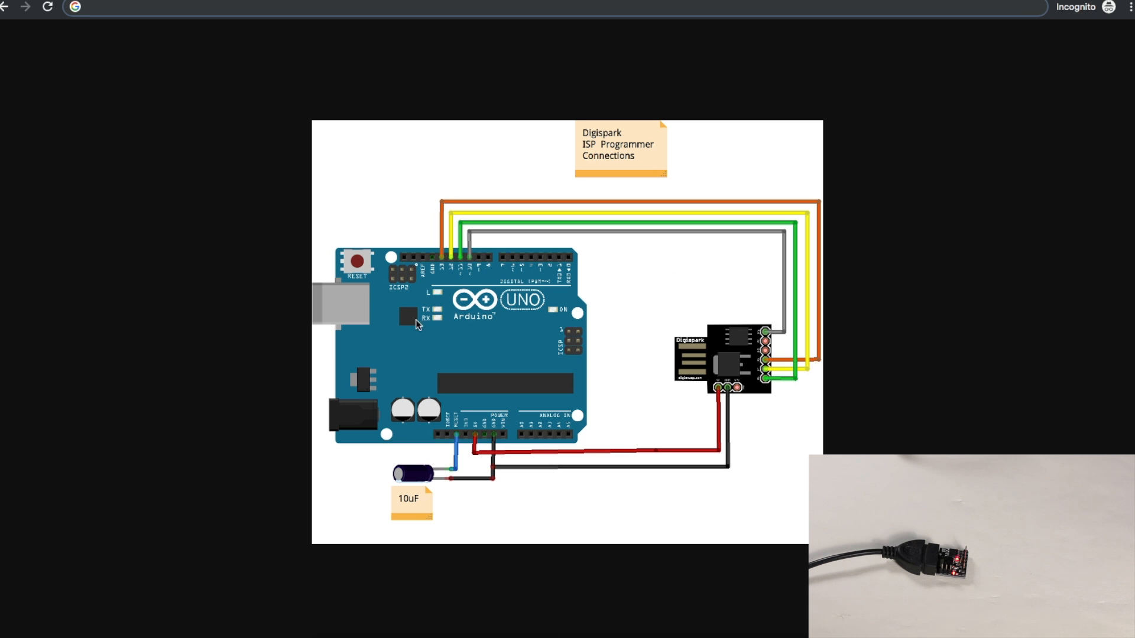
mouse_move(766, 333)
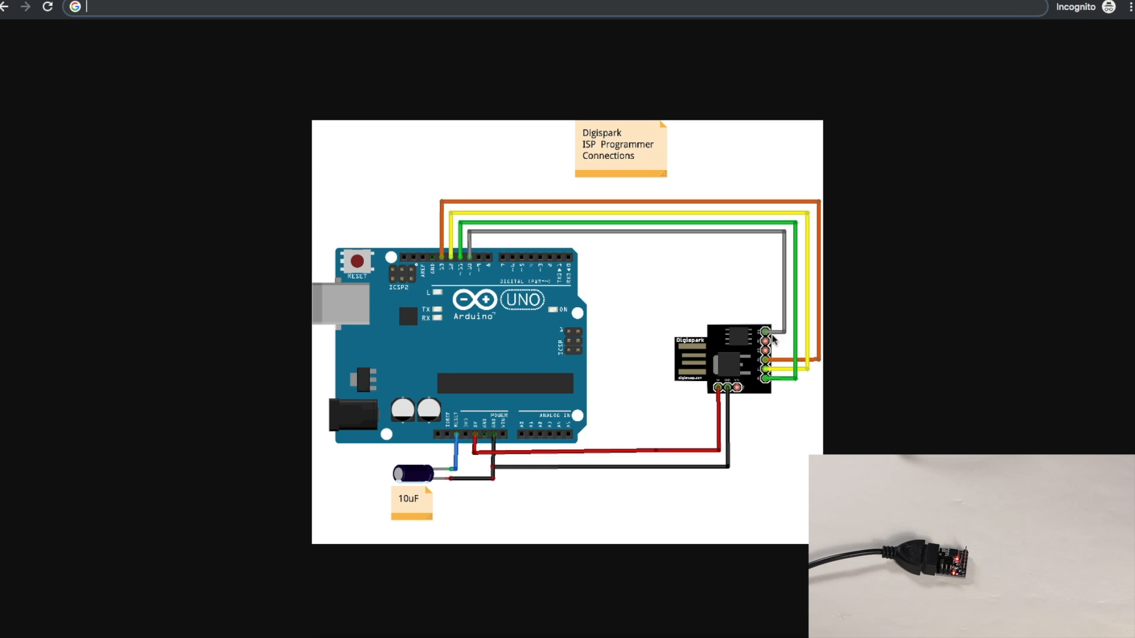
mouse_move(777, 331)
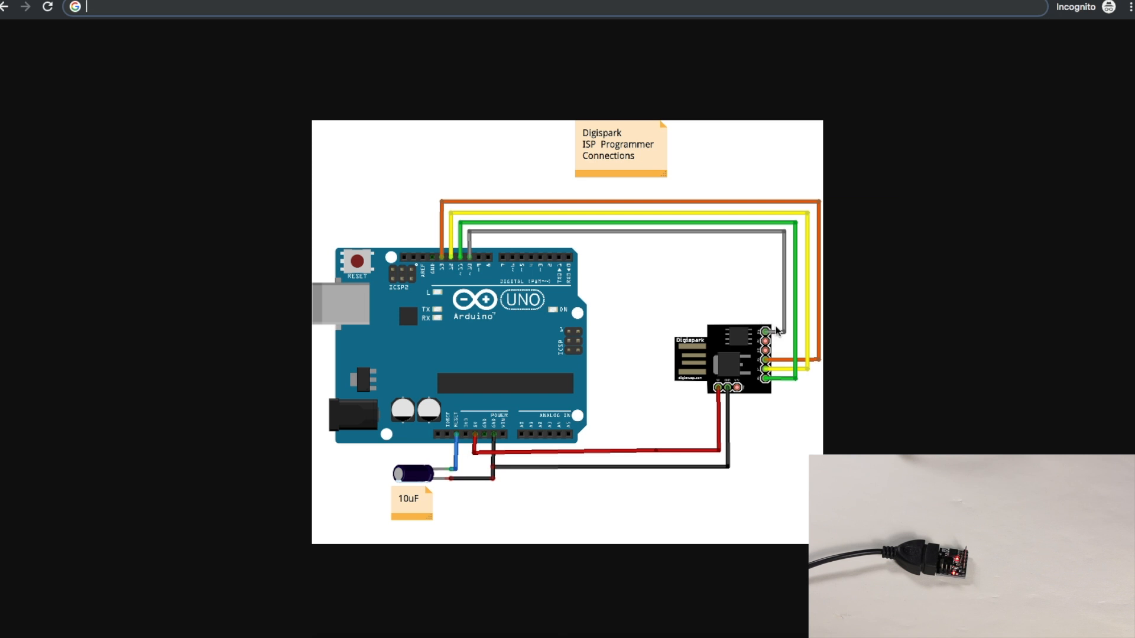
mouse_move(766, 384)
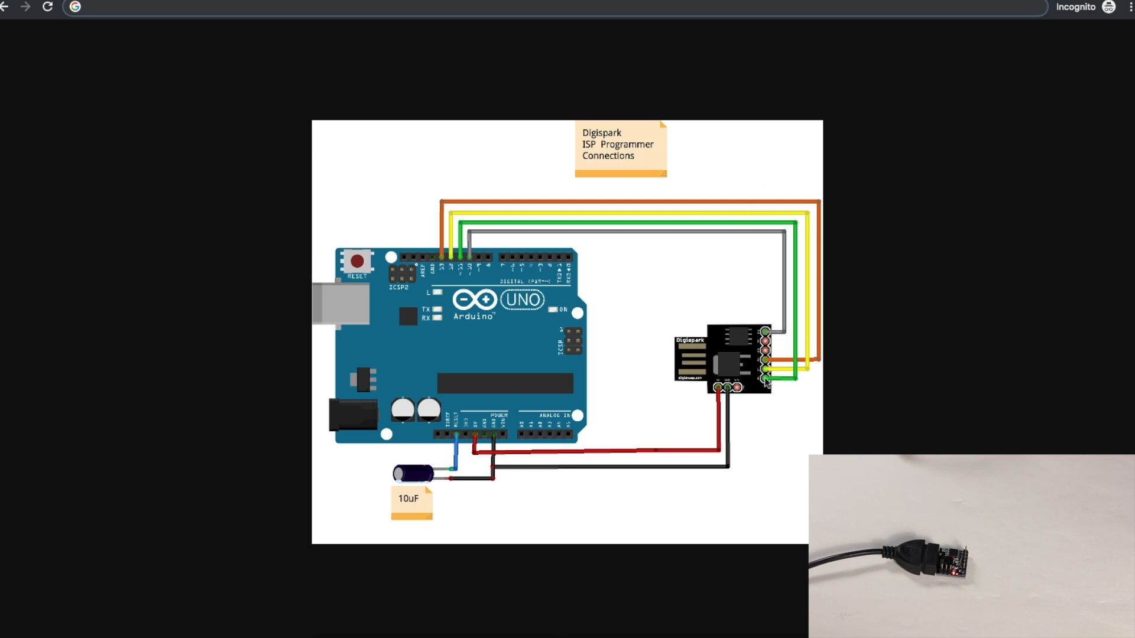
mouse_move(757, 321)
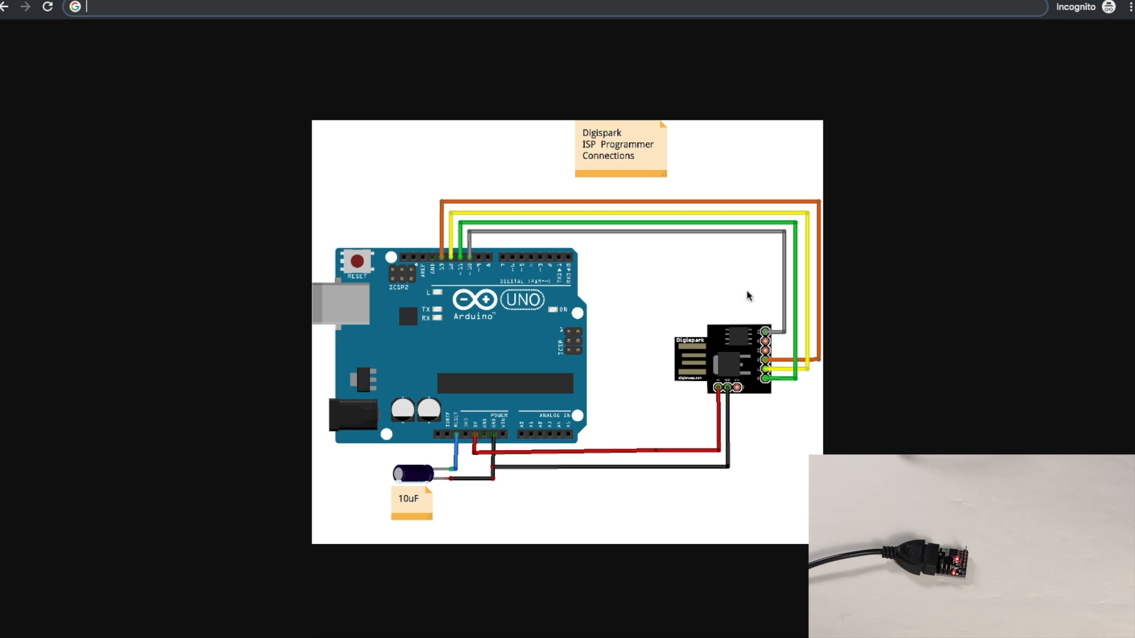
mouse_move(767, 317)
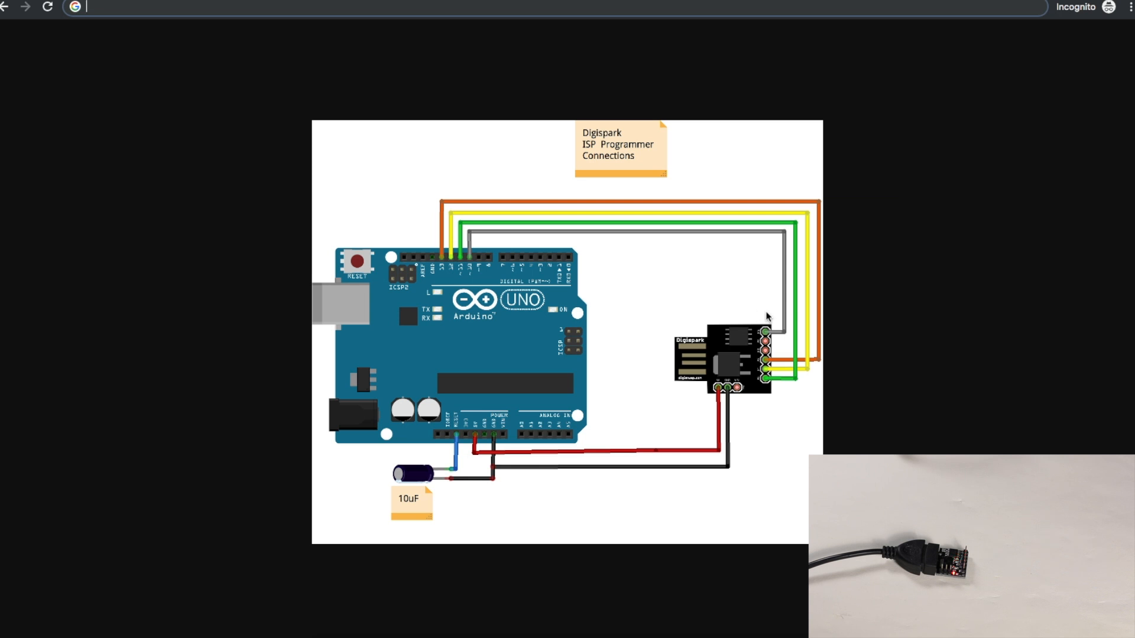
mouse_move(768, 320)
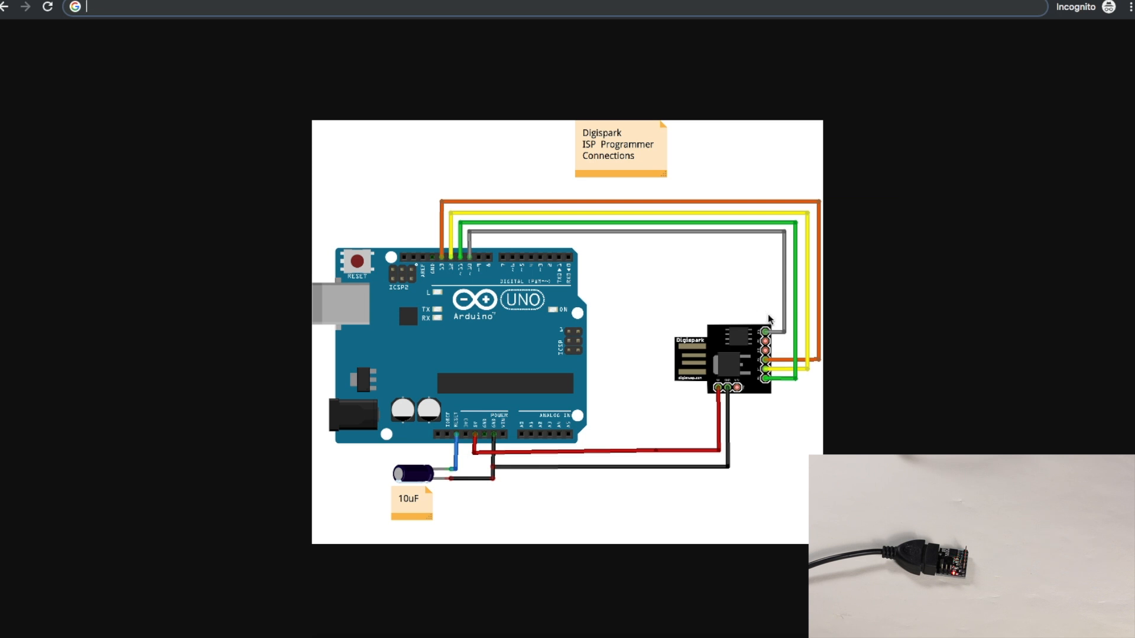
mouse_move(675, 376)
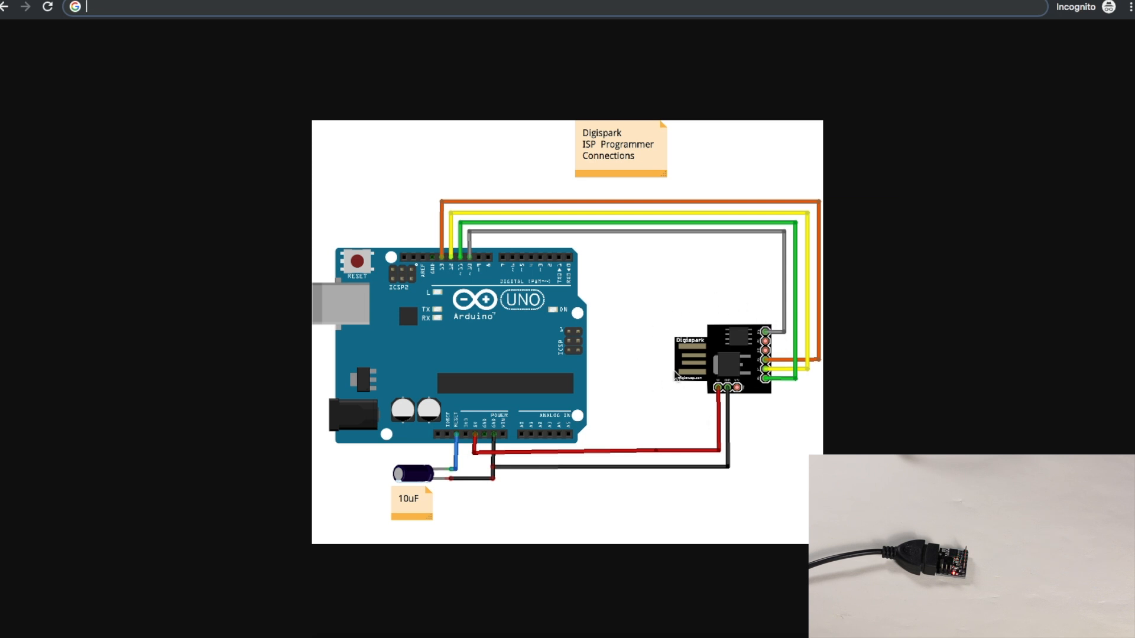
mouse_move(767, 317)
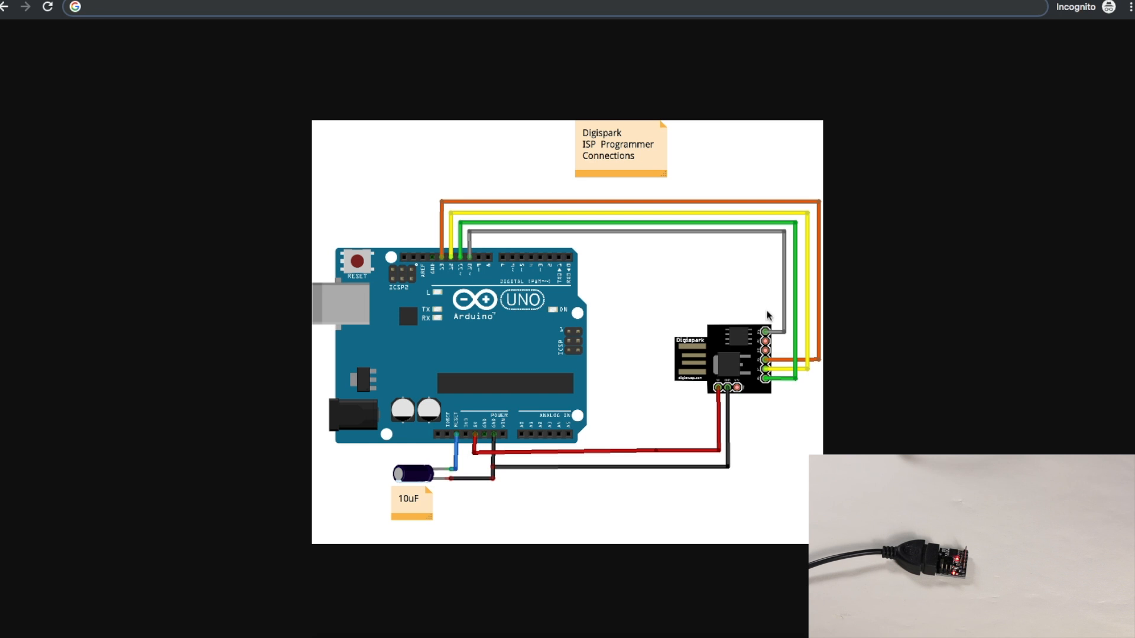
mouse_move(809, 372)
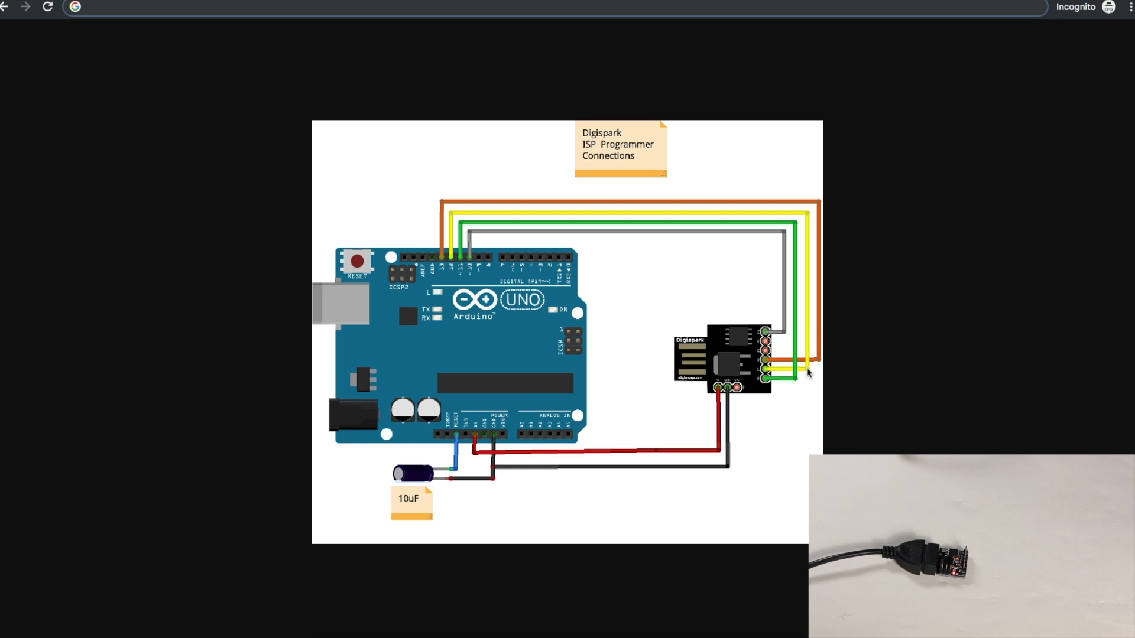